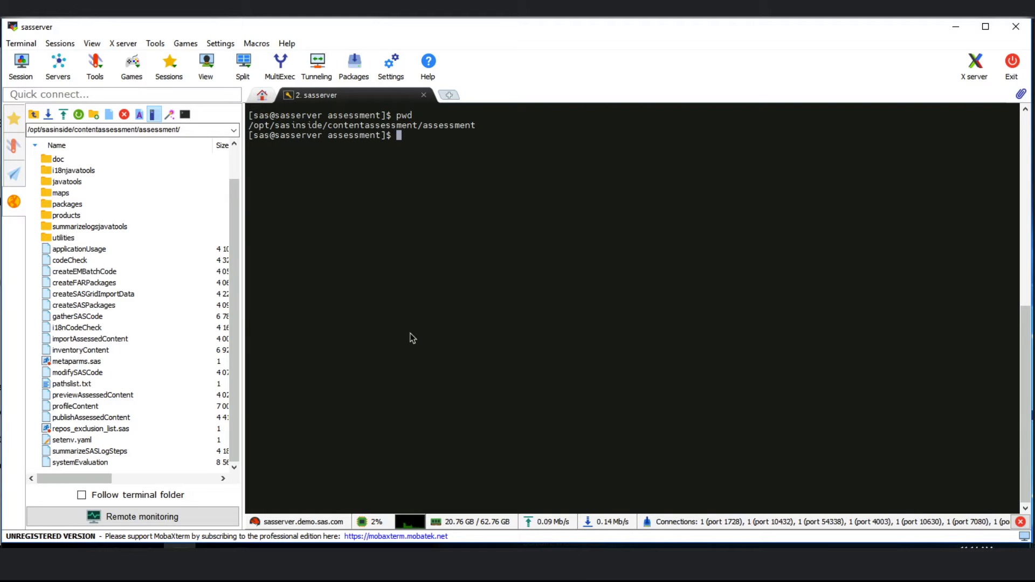
pyautogui.moveTo(97, 374)
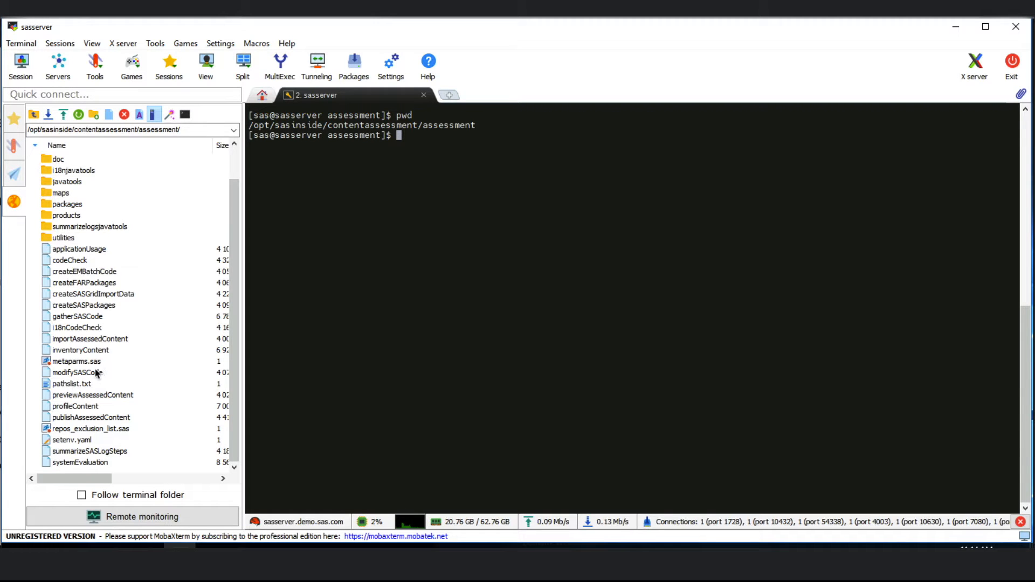
# Inspect metaparms.sas and the ASSESSMENT_CONFIGDIR line of setenv.yaml in the text editor.
pyautogui.click(77, 361)
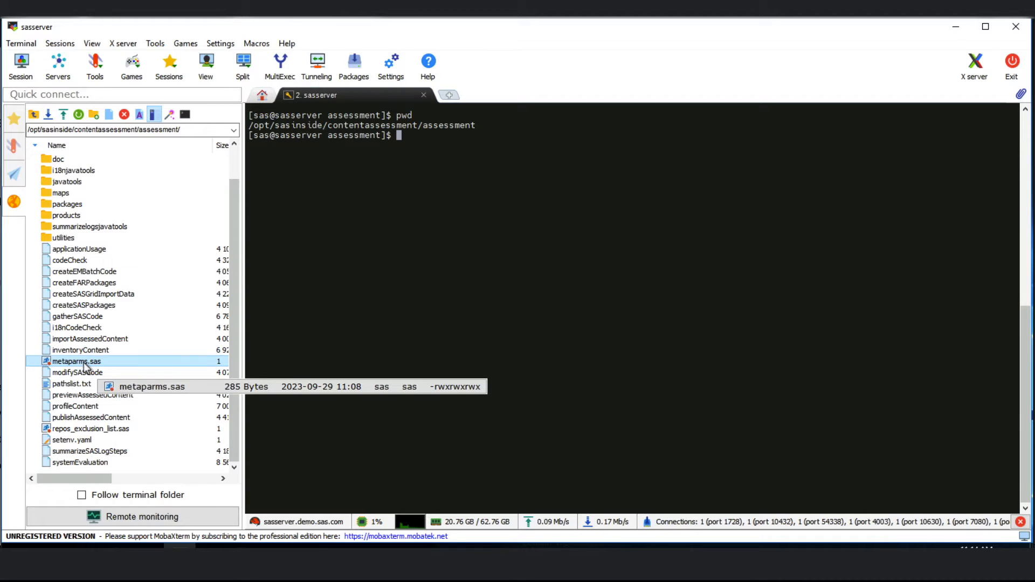
pyautogui.rightClick(76, 361)
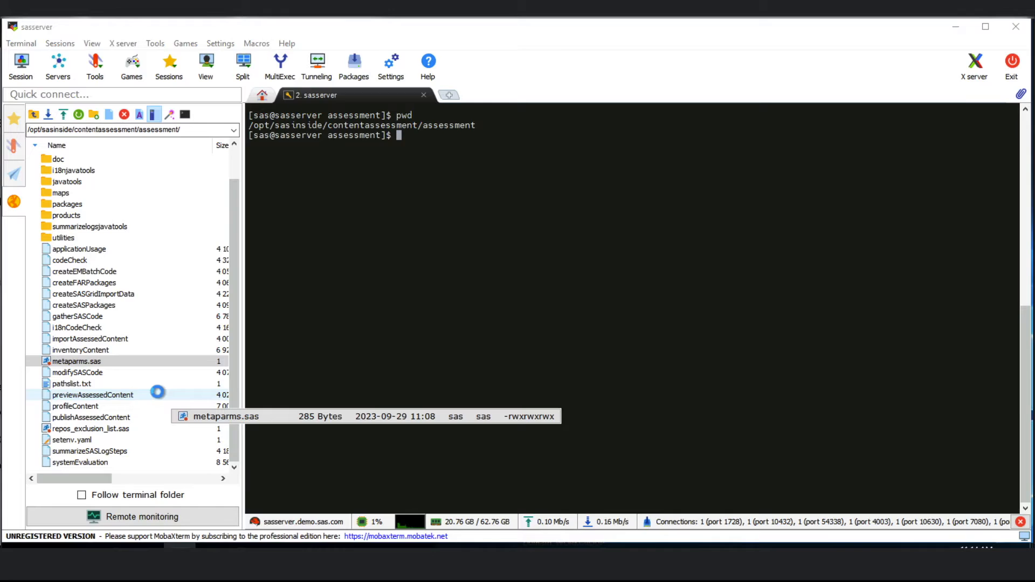
pyautogui.doubleClick(77, 362)
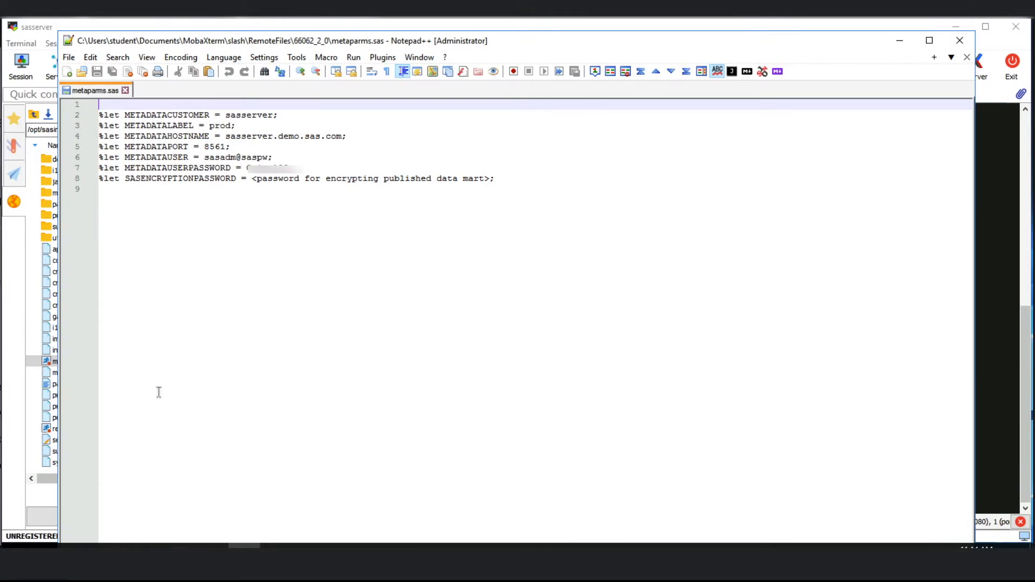
pyautogui.moveTo(167, 232)
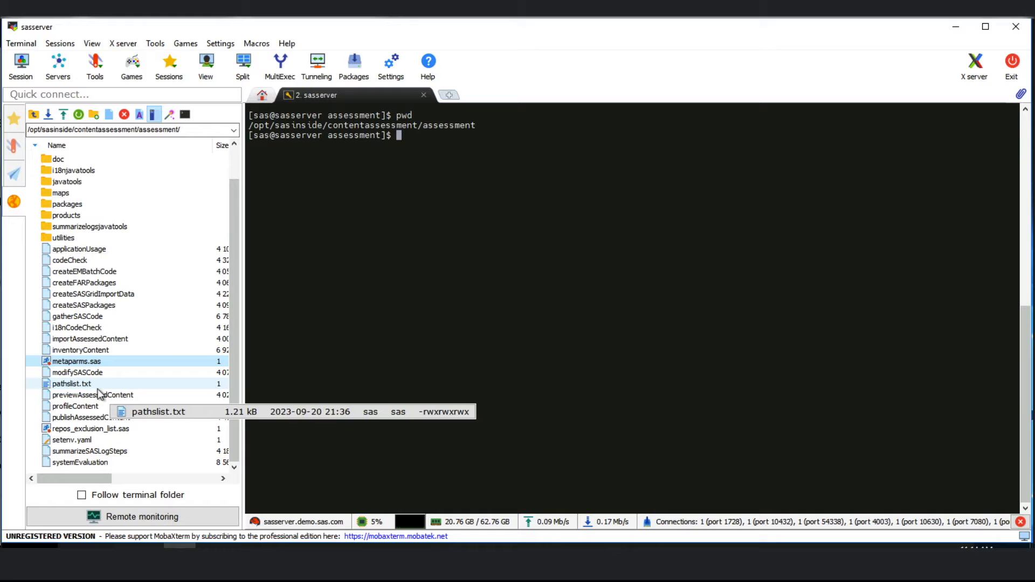
pyautogui.rightClick(71, 440)
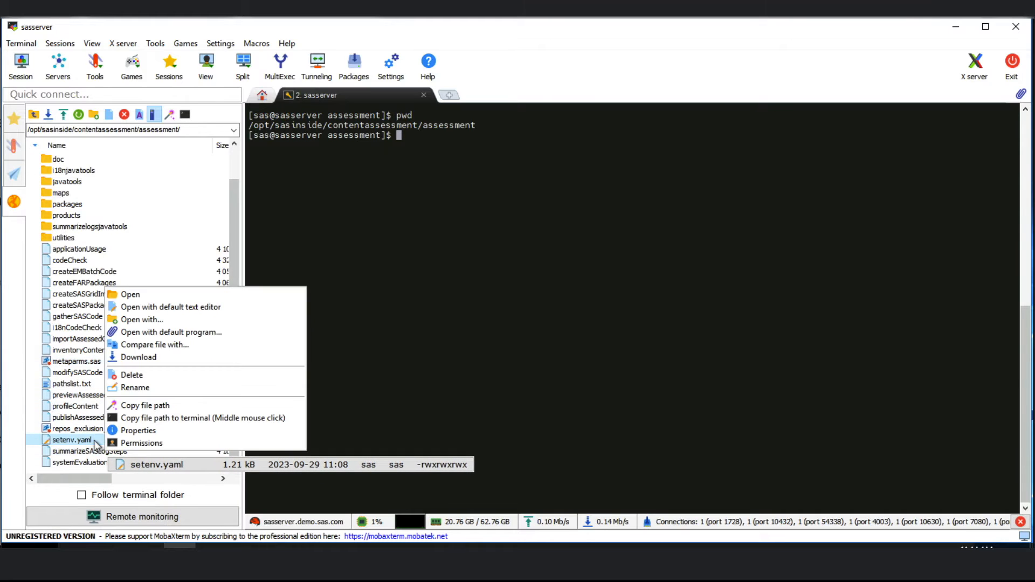
pyautogui.click(170, 306)
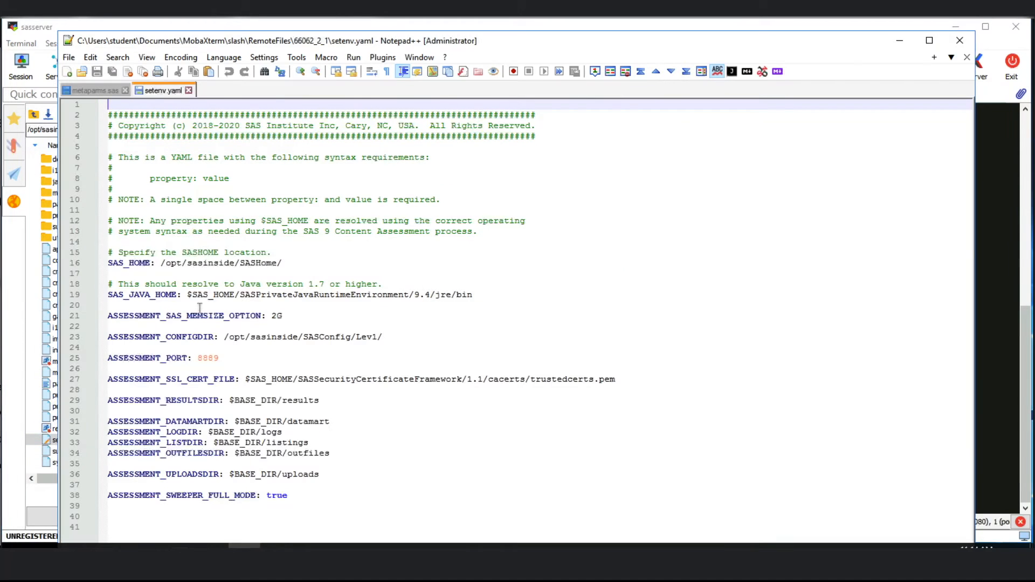
pyautogui.moveTo(218, 323)
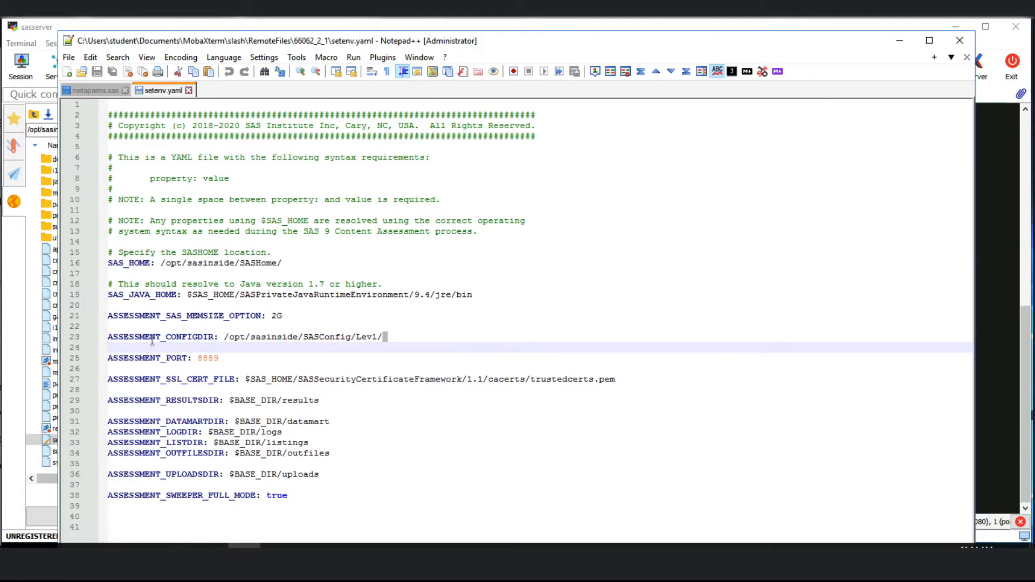
pyautogui.tripleClick(245, 336)
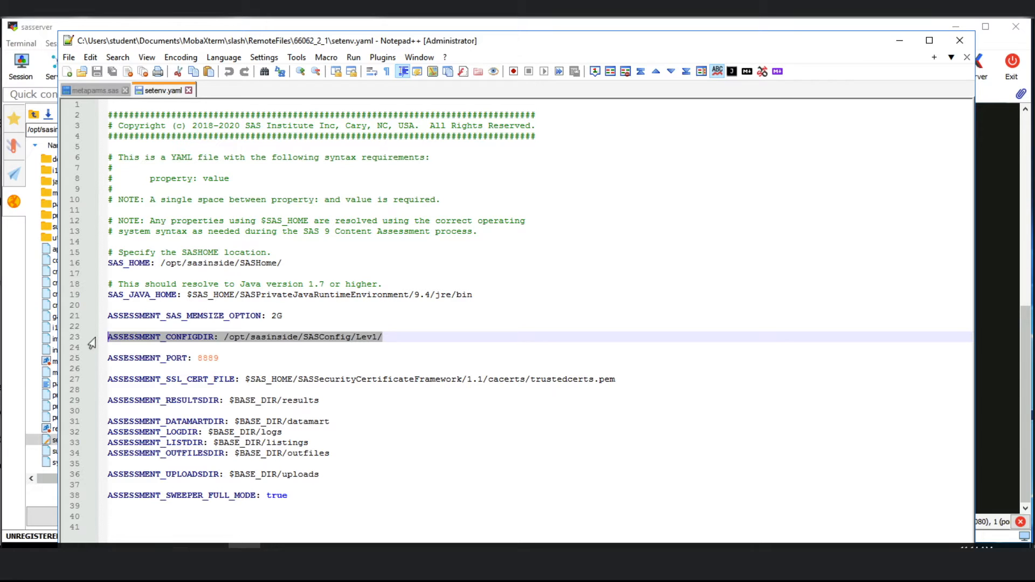
pyautogui.moveTo(271, 263)
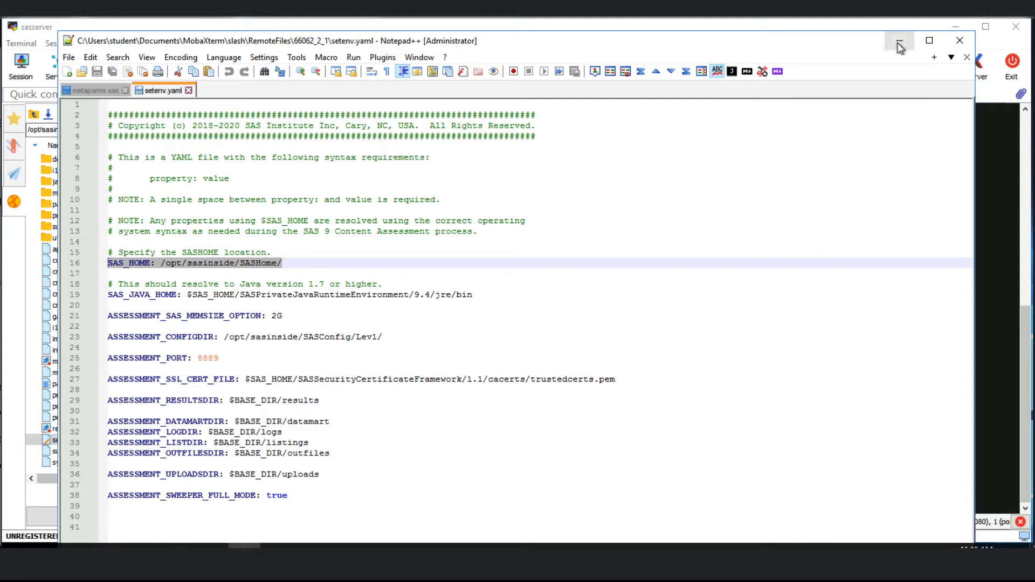
pyautogui.click(899, 41)
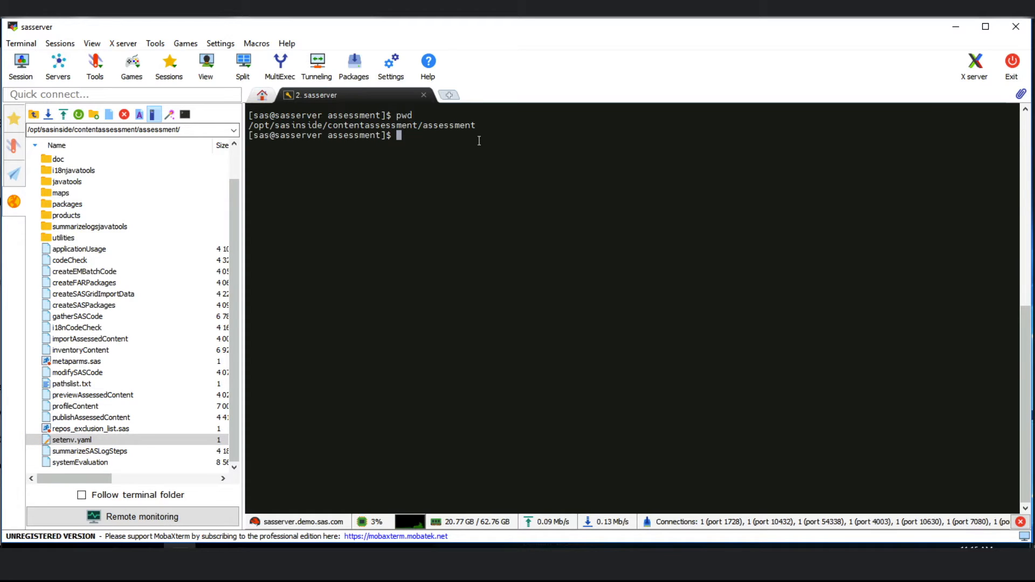
# Run ./systemEvaluation in the terminal and wait for it to finish.
pyautogui.write('./s')
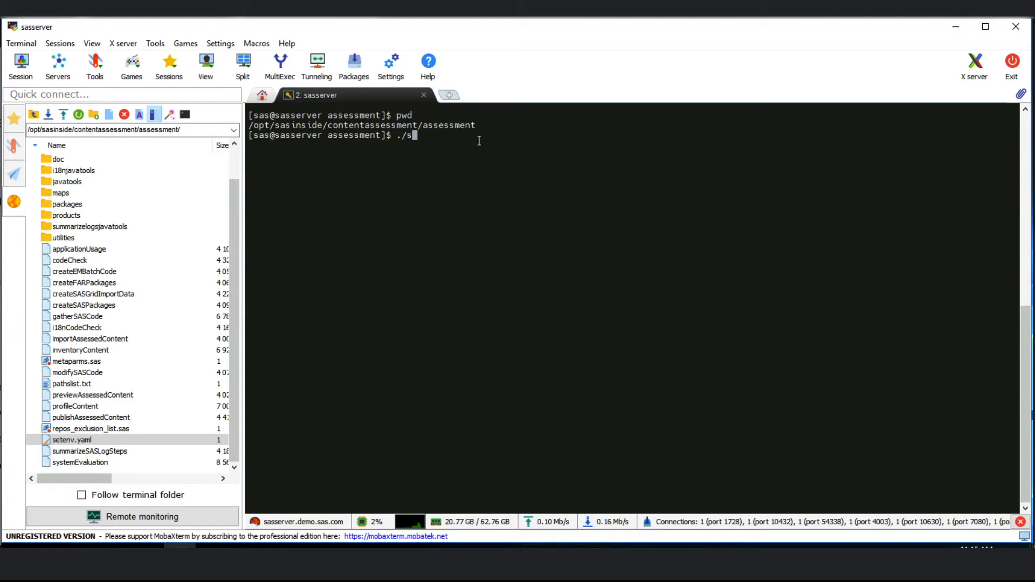
pyautogui.write('ystemEvaluation')
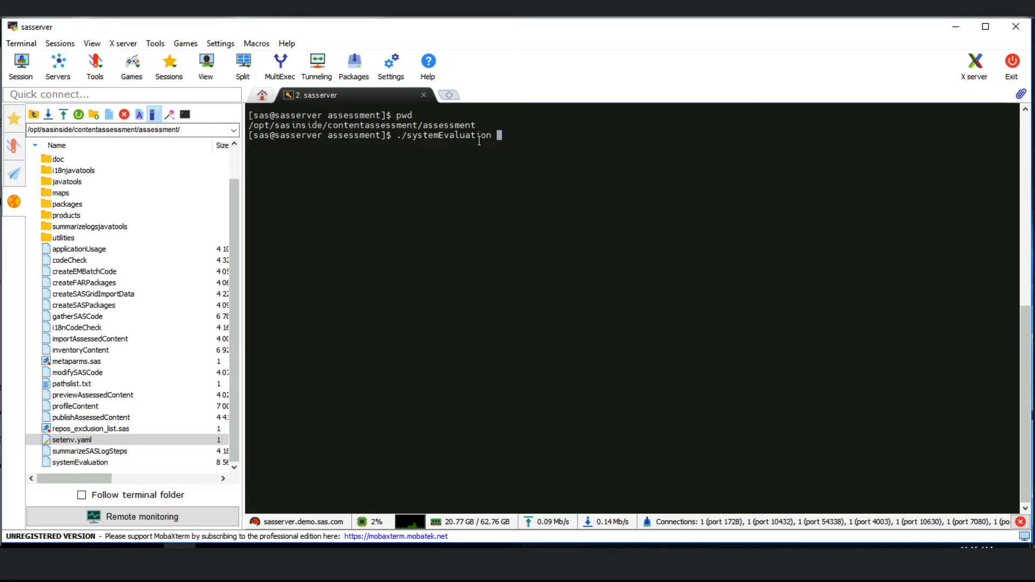
pyautogui.press('Return')
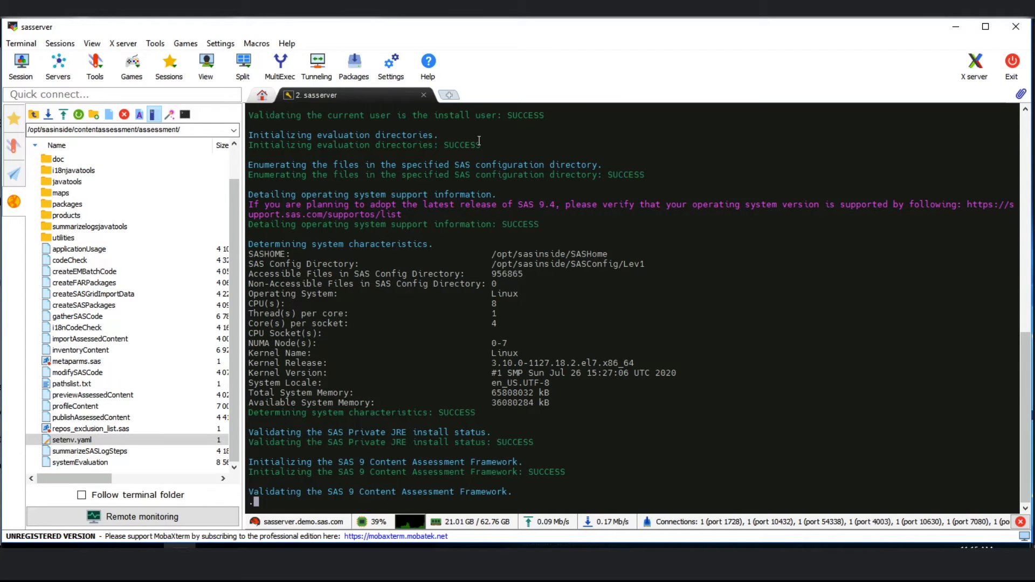
pyautogui.scroll(-3)
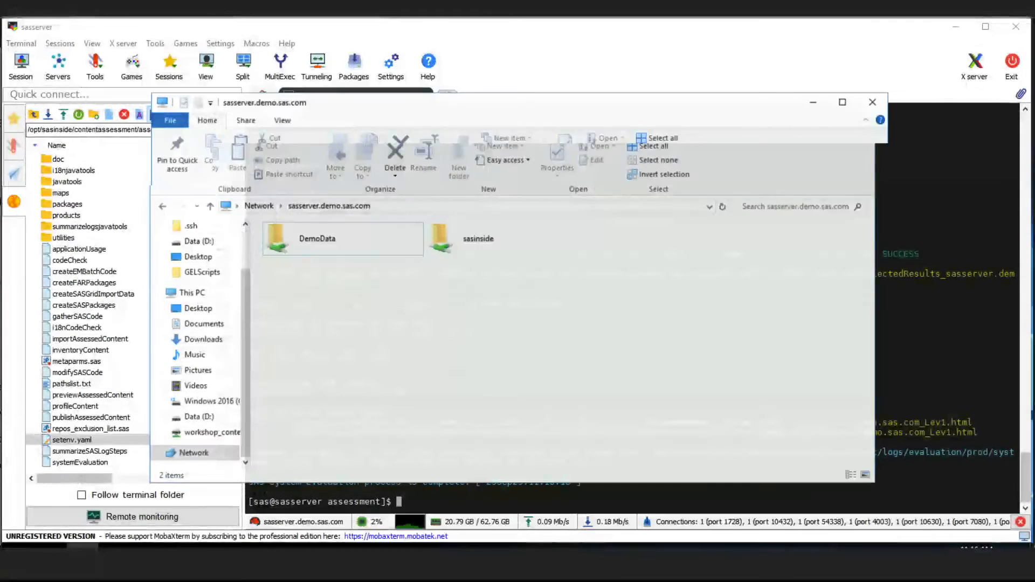
# Browse sasinside > contentassessment > assessment > results > evaluation > prod > SummaryReports.
pyautogui.doubleClick(477, 238)
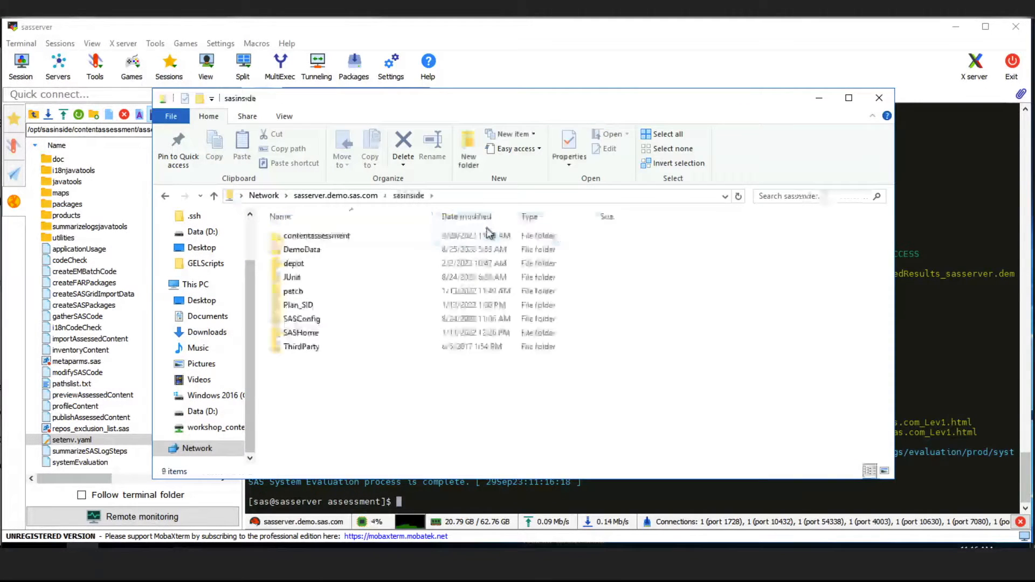
pyautogui.doubleClick(316, 236)
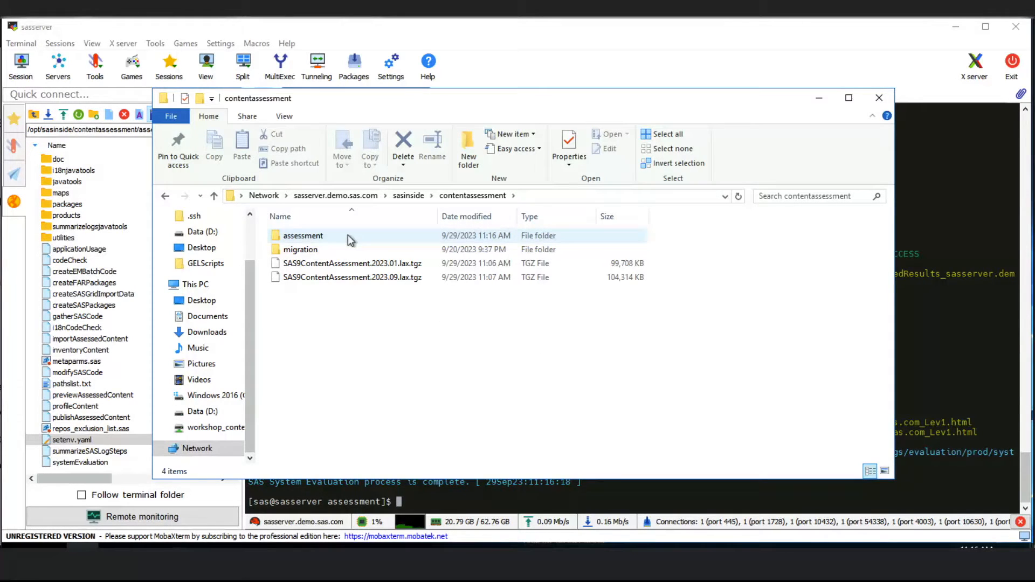
pyautogui.doubleClick(303, 235)
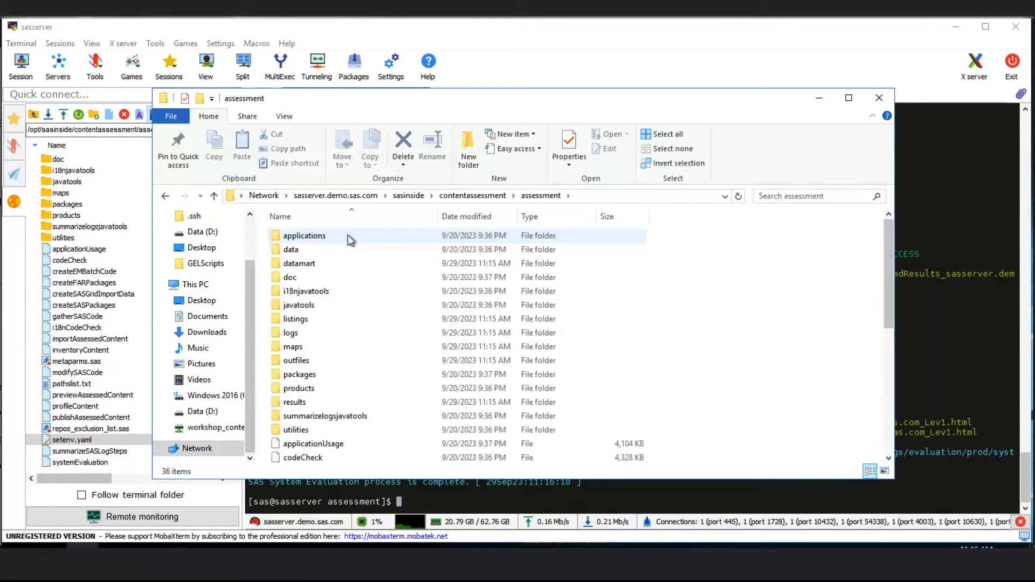
pyautogui.click(294, 403)
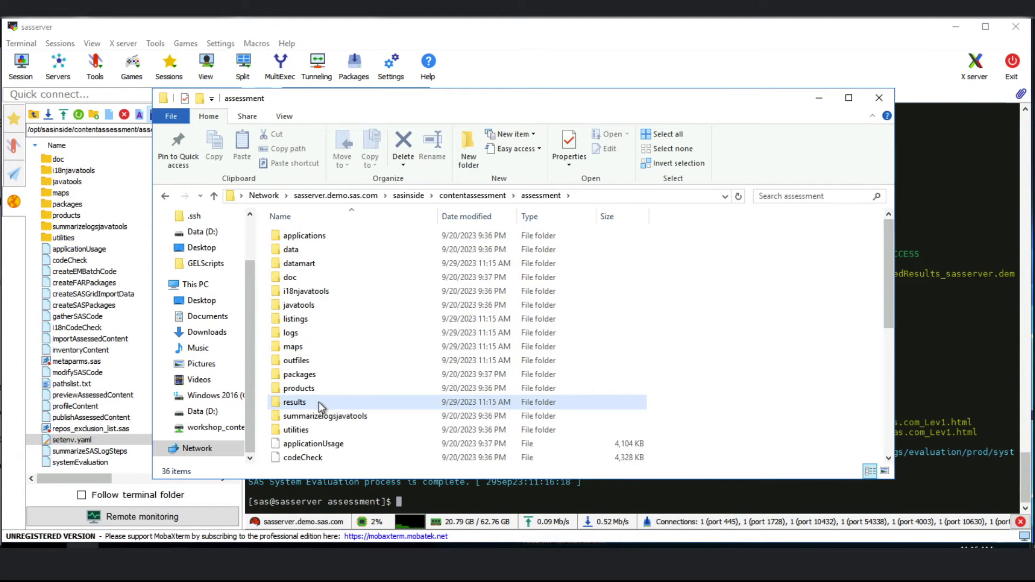
pyautogui.doubleClick(294, 403)
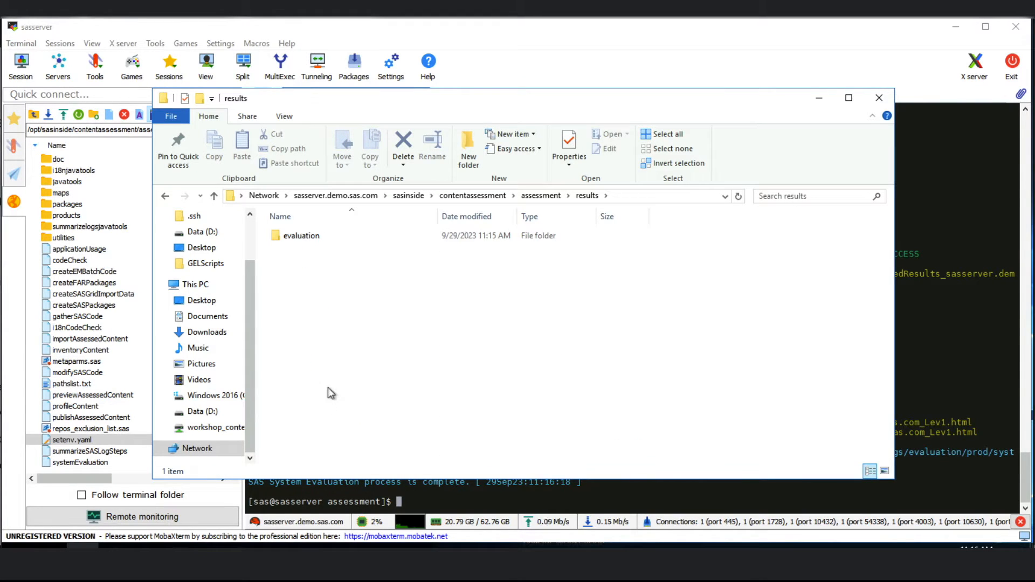
pyautogui.click(301, 235)
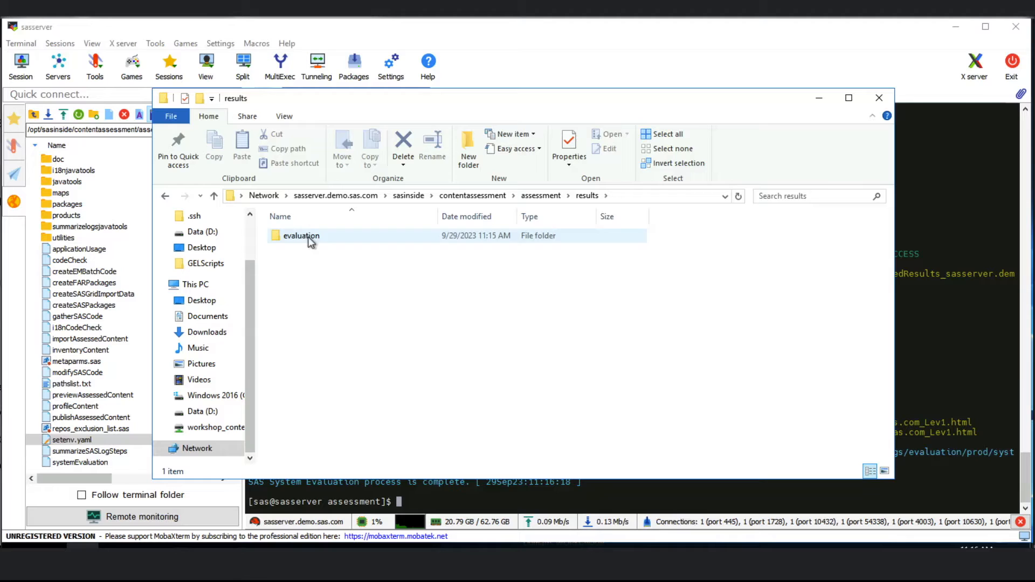
pyautogui.doubleClick(300, 235)
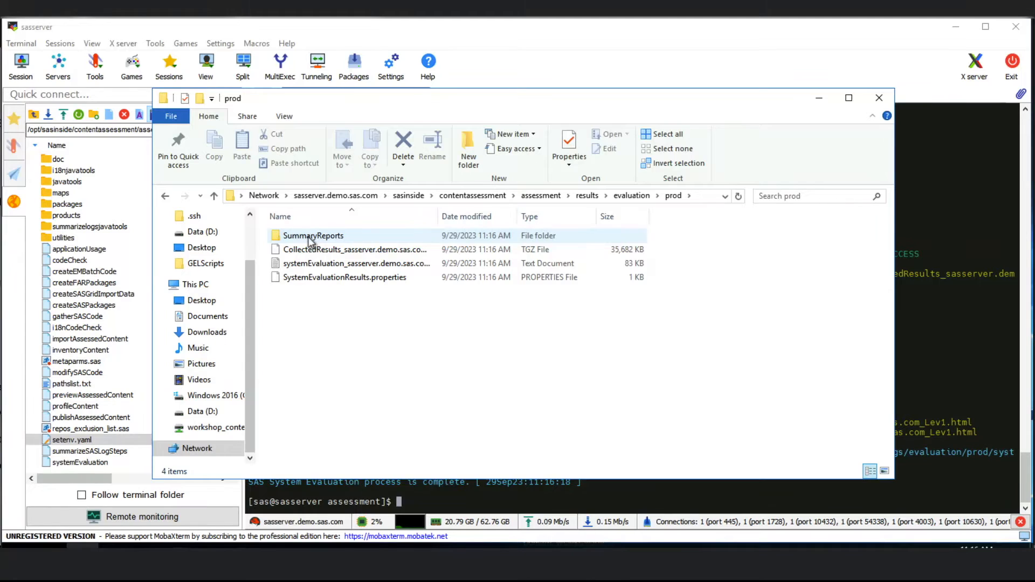
pyautogui.doubleClick(312, 236)
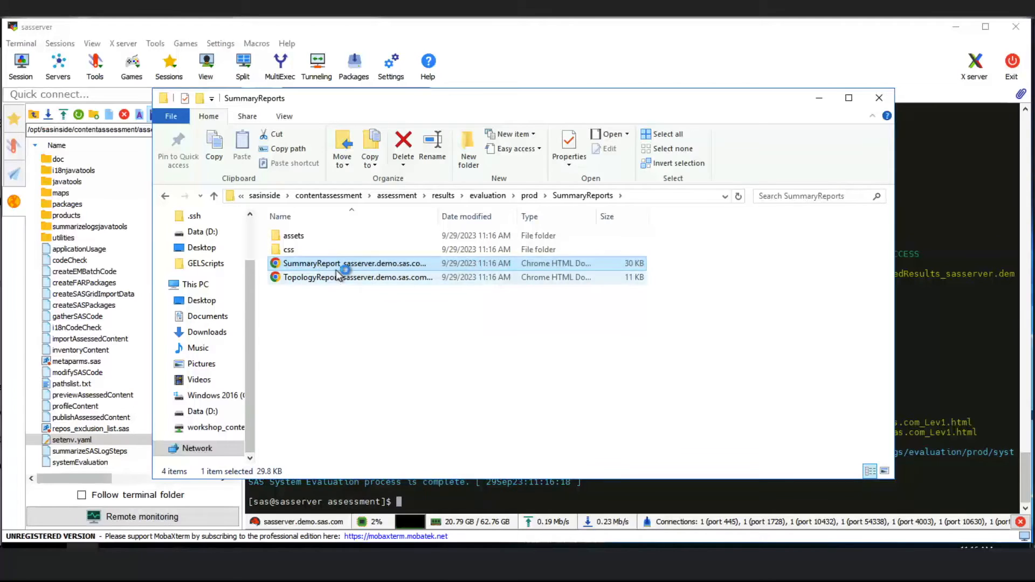
# Open the SummaryReport in Chrome and scroll through the Issues Found rows, then return to top.
pyautogui.doubleClick(355, 263)
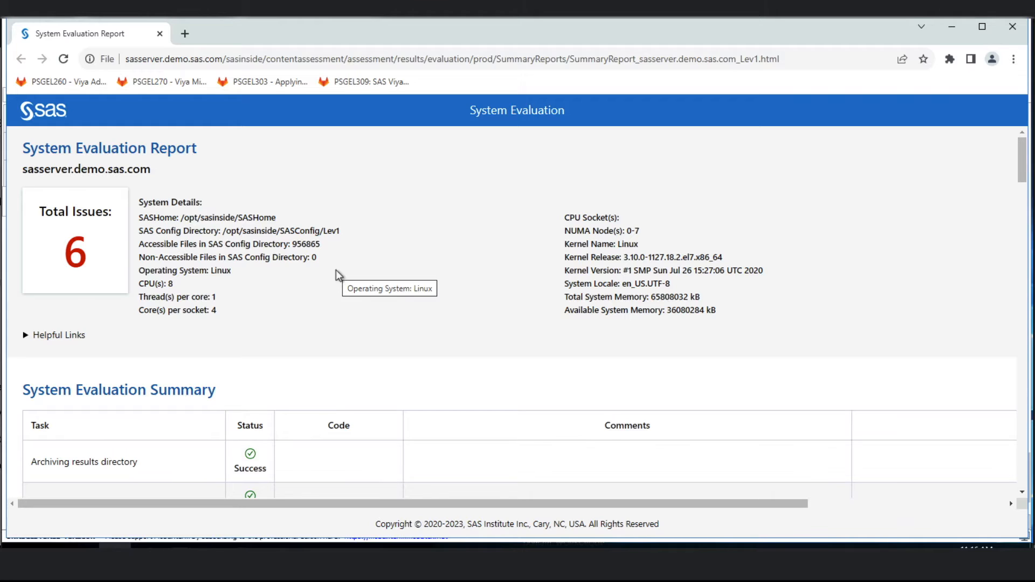
pyautogui.moveTo(337, 284)
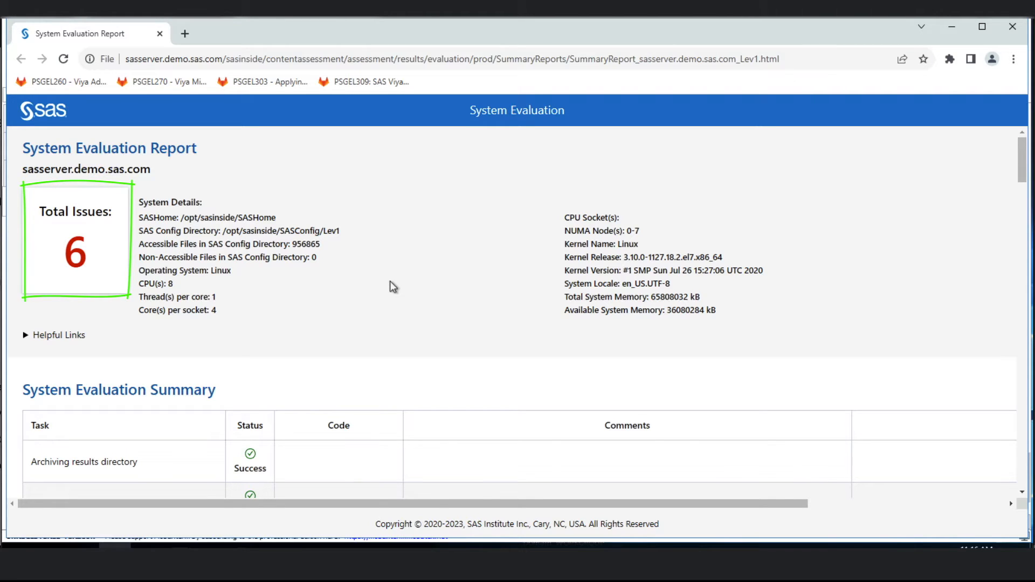
pyautogui.moveTo(389, 289)
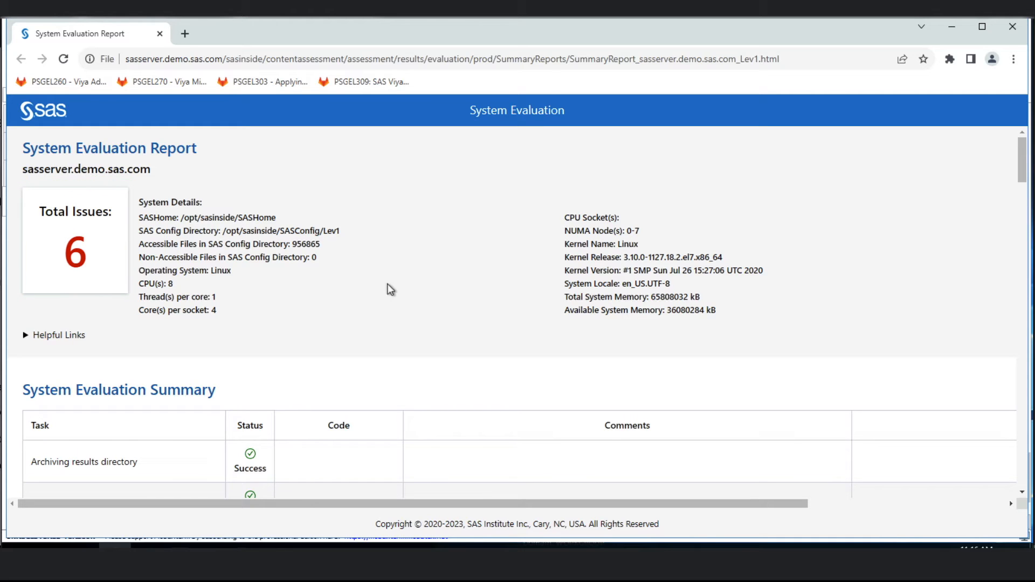
pyautogui.scroll(-3)
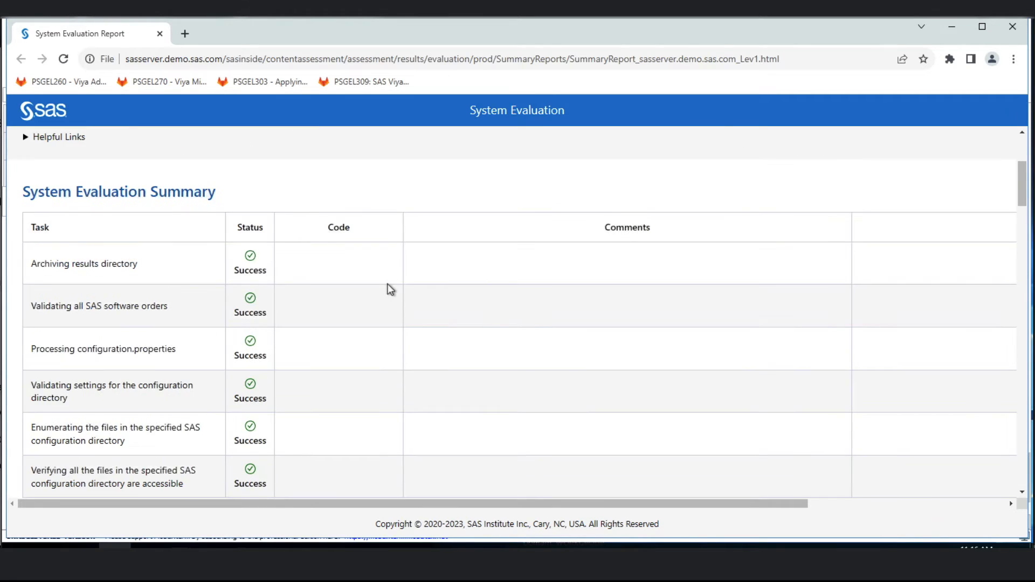
pyautogui.scroll(-3)
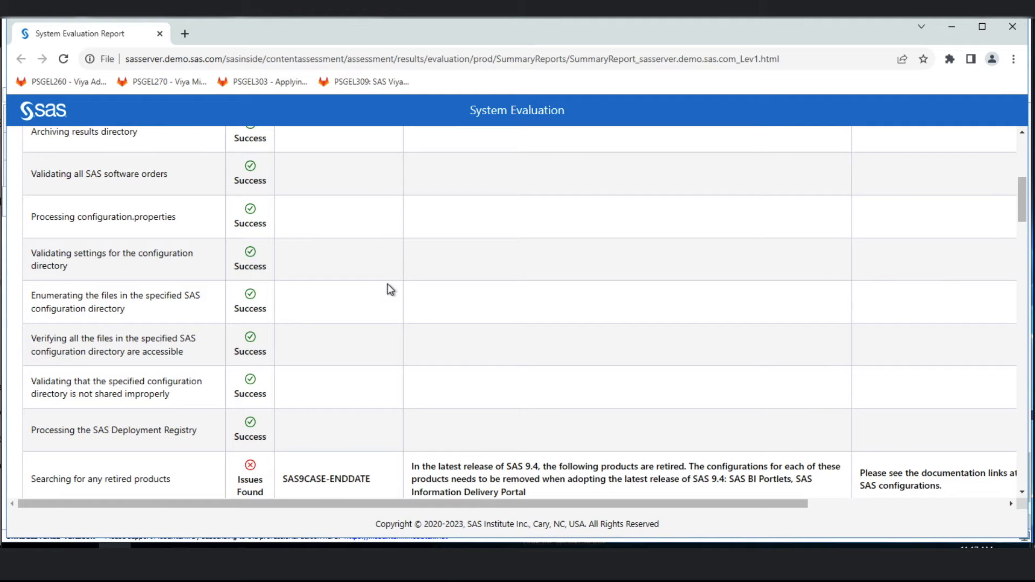
pyautogui.scroll(-3)
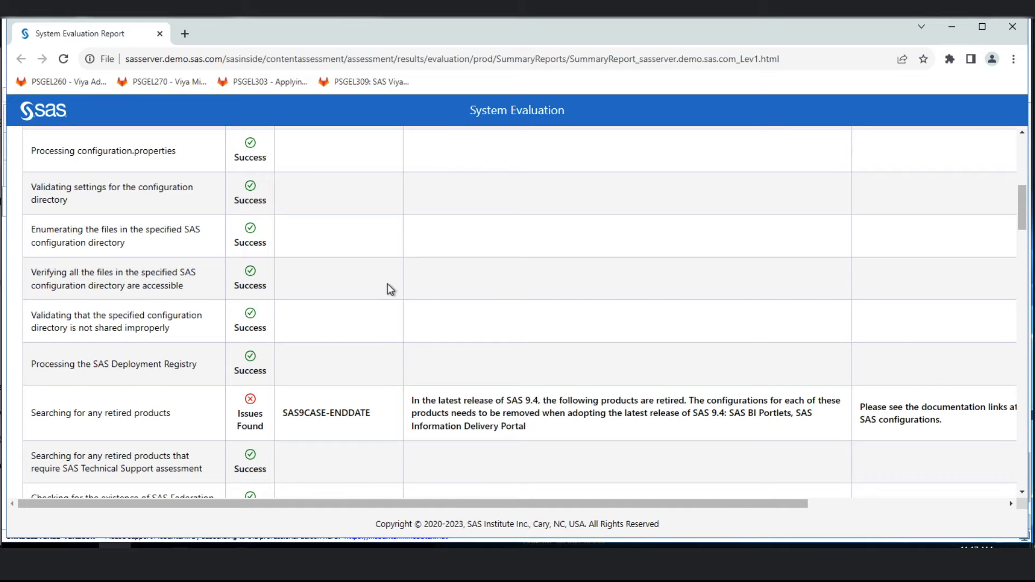
pyautogui.scroll(-3)
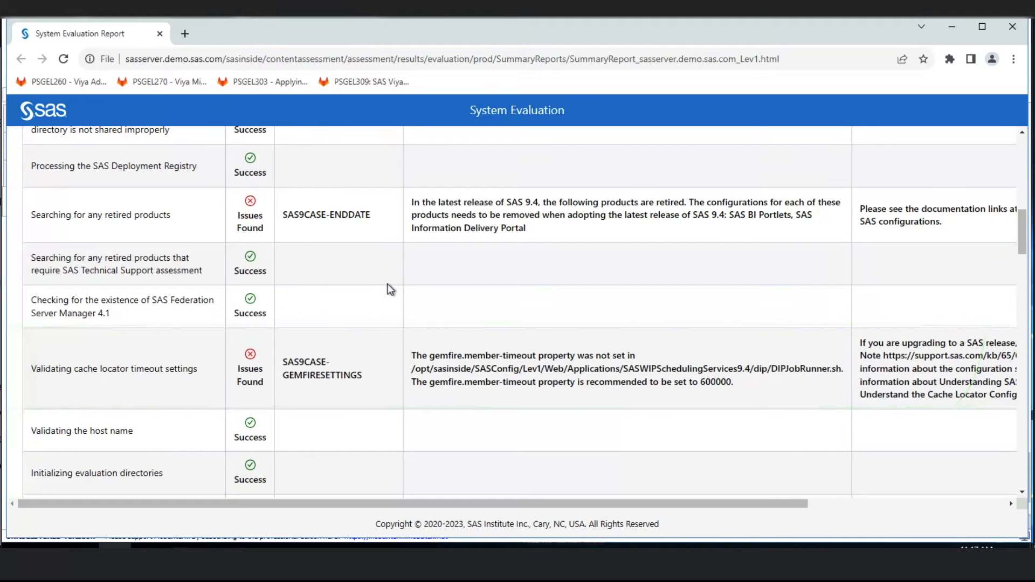
pyautogui.scroll(-3)
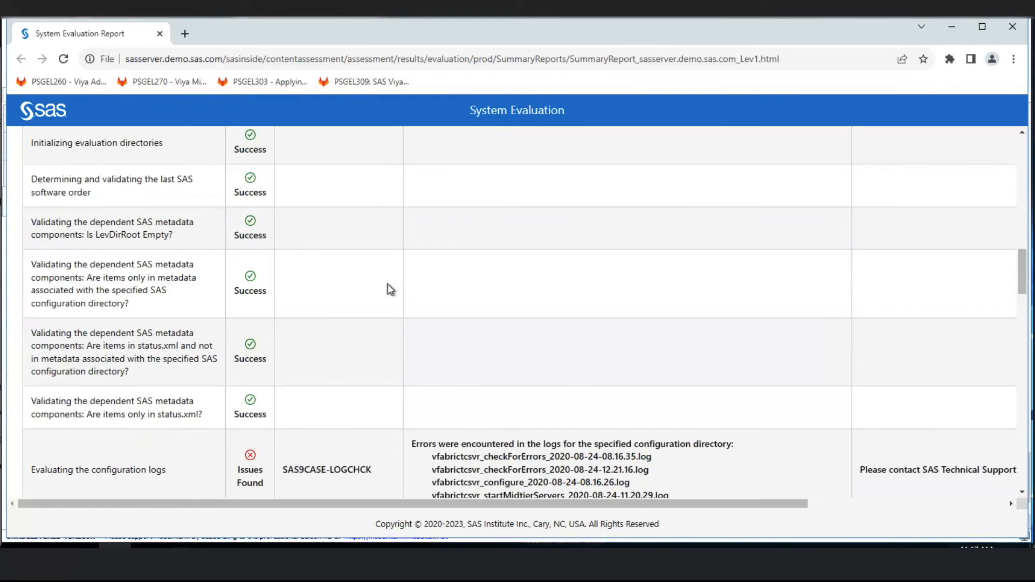
pyautogui.scroll(-3)
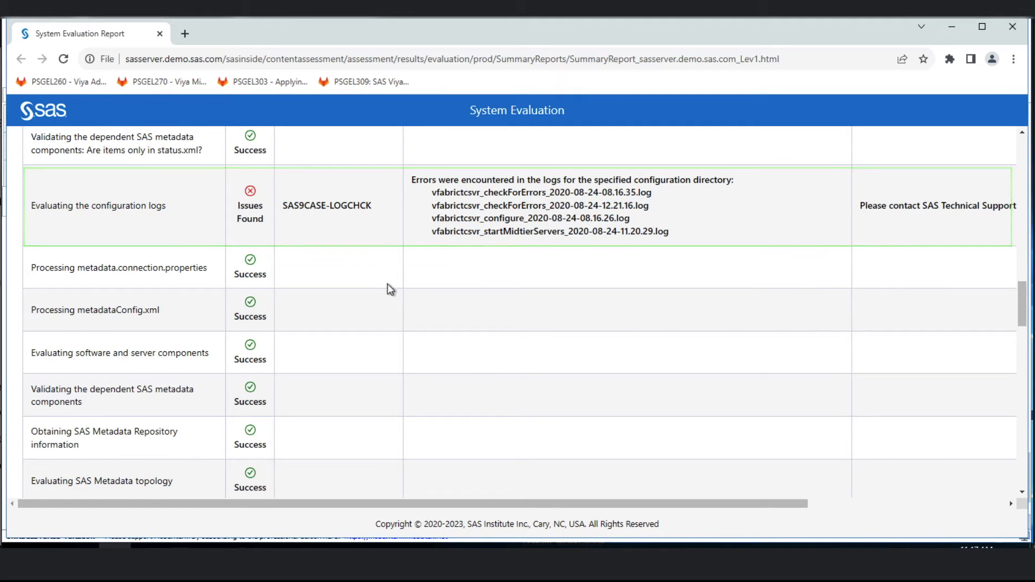
pyautogui.scroll(-3)
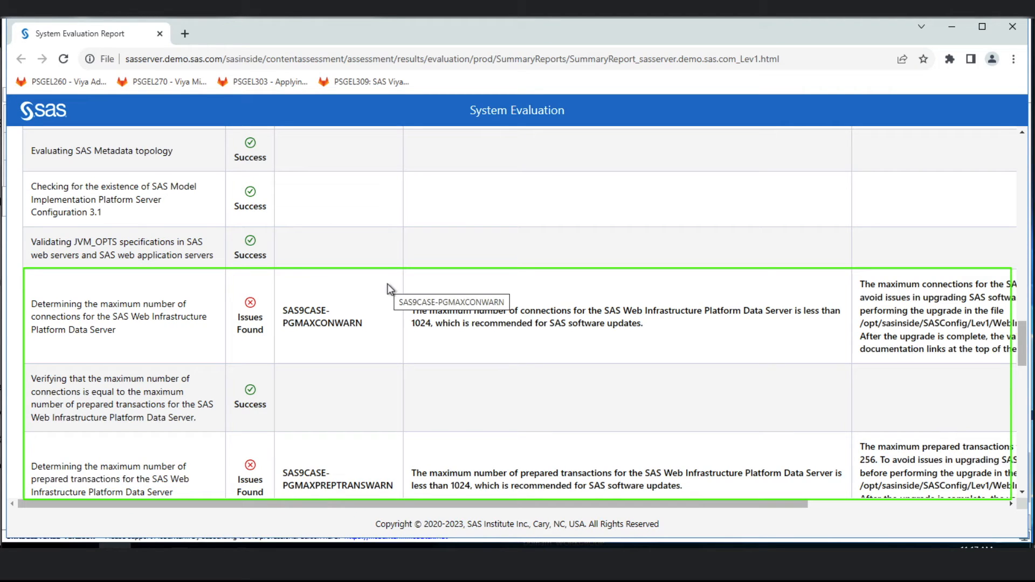
pyautogui.moveTo(391, 333)
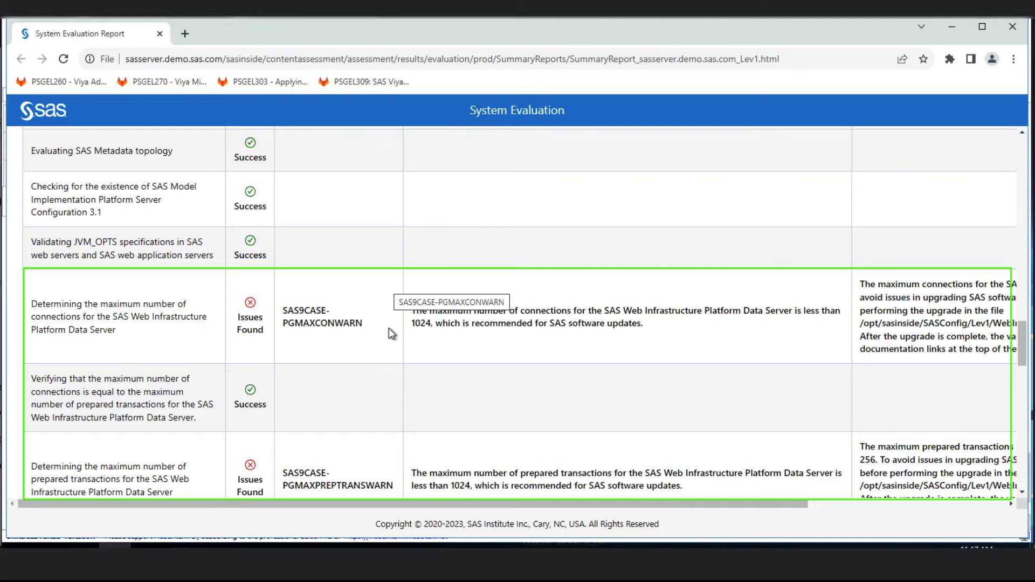
pyautogui.scroll(-3)
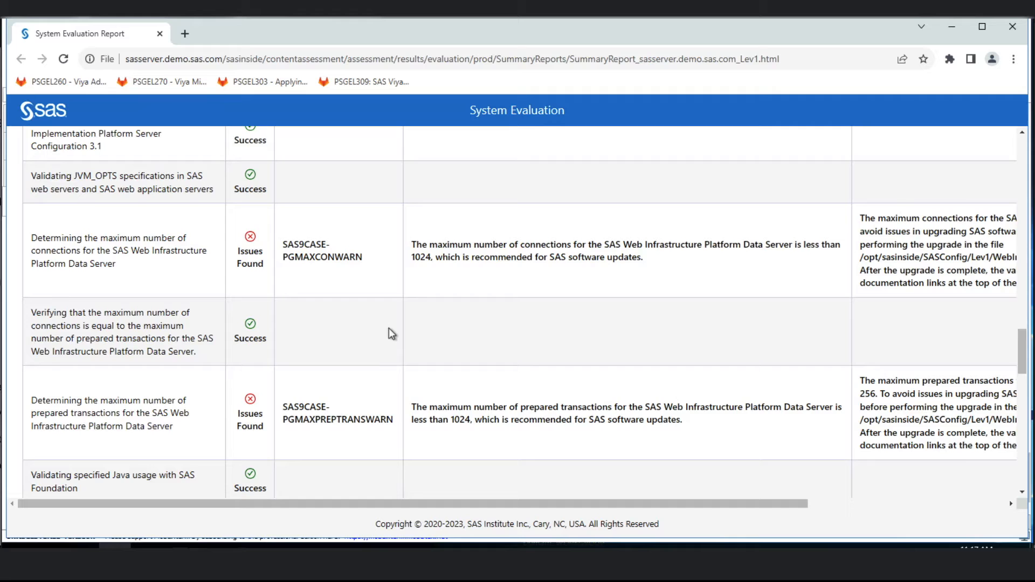
pyautogui.scroll(-3)
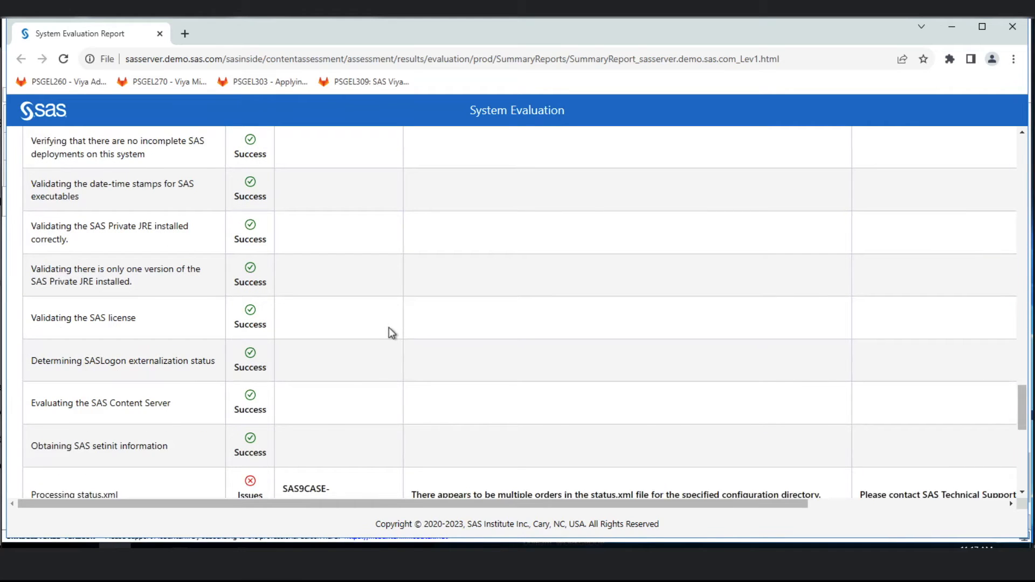
pyautogui.scroll(3)
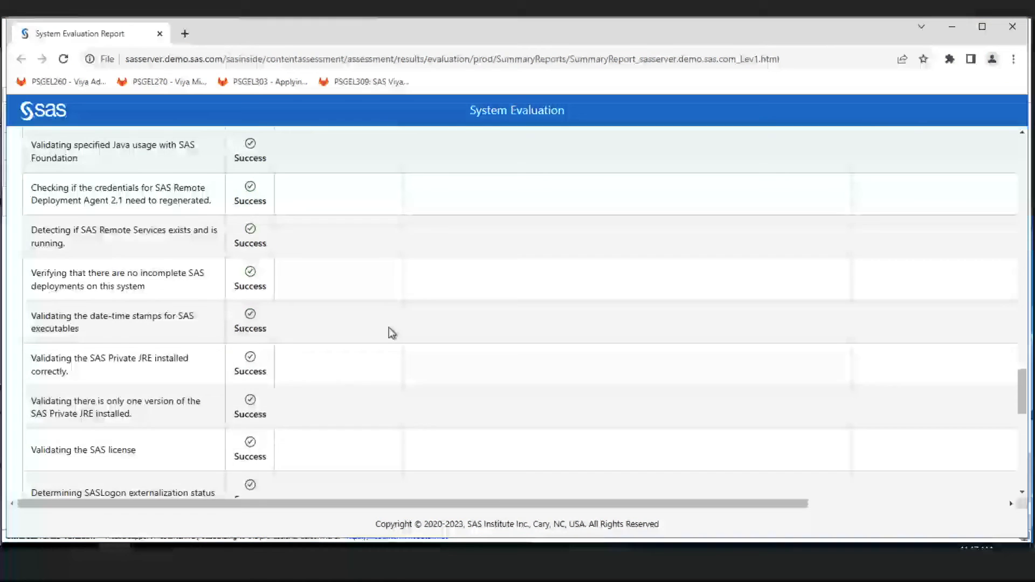
pyautogui.scroll(-3)
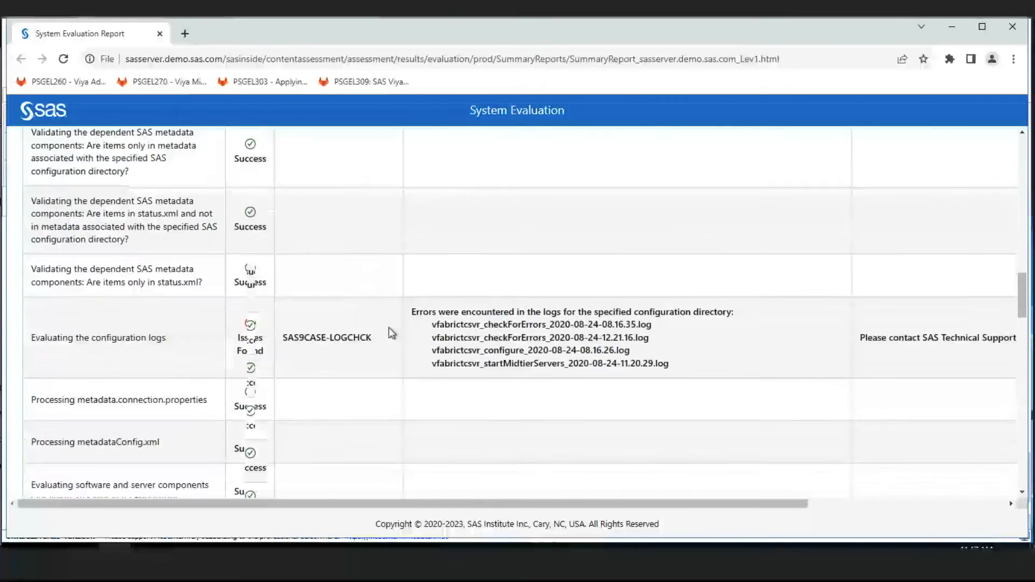
pyautogui.scroll(3)
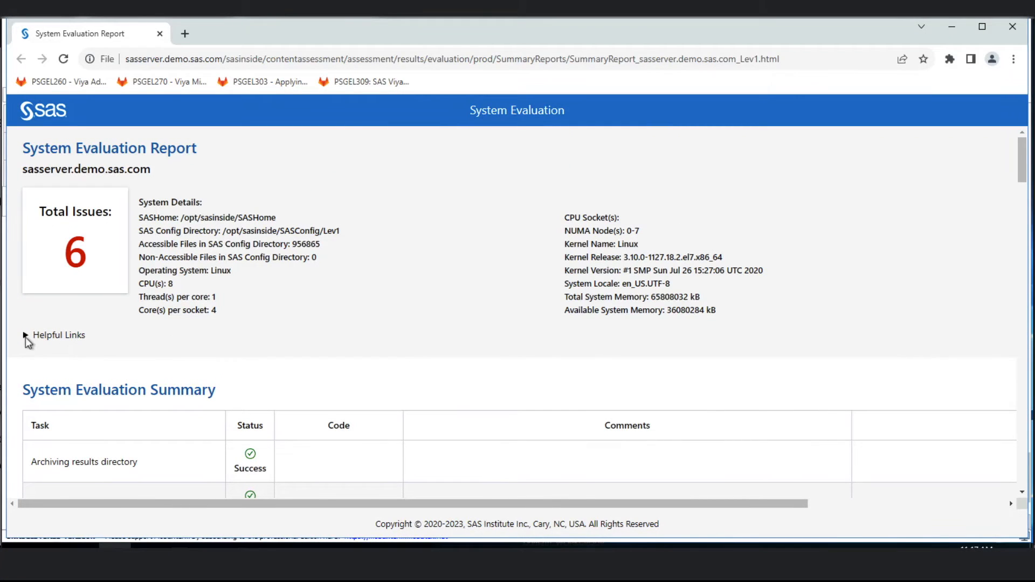
# Expand Helpful Links and open 'Supported Operating Systems' in a new Chrome tab.
pyautogui.click(25, 335)
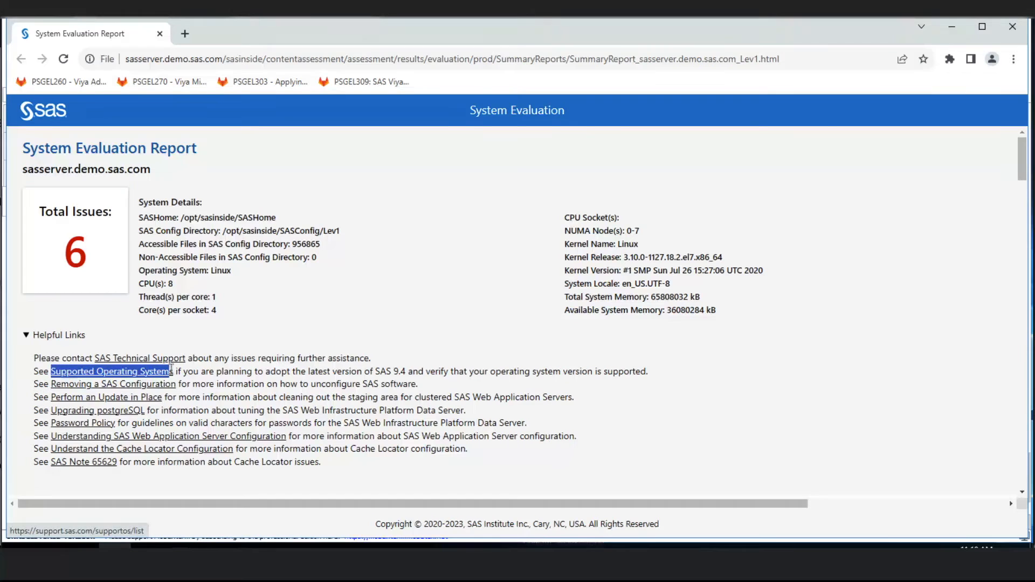
pyautogui.rightClick(110, 371)
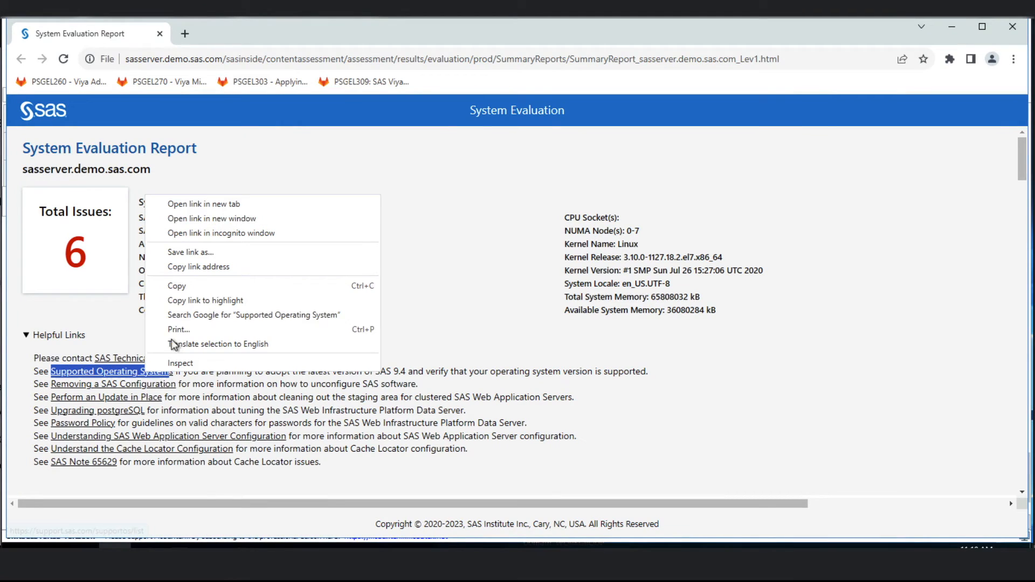
pyautogui.moveTo(212, 203)
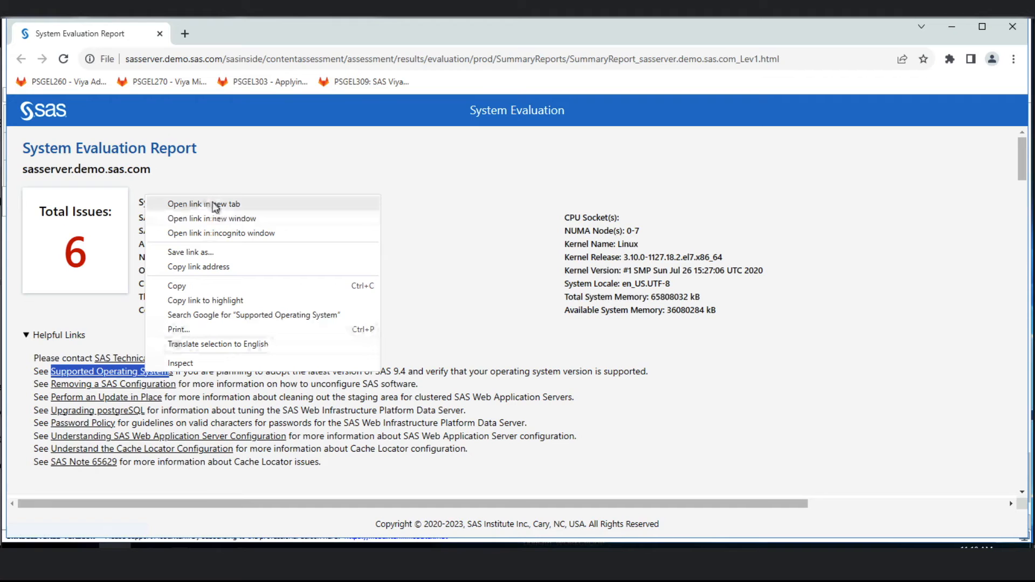
pyautogui.click(203, 204)
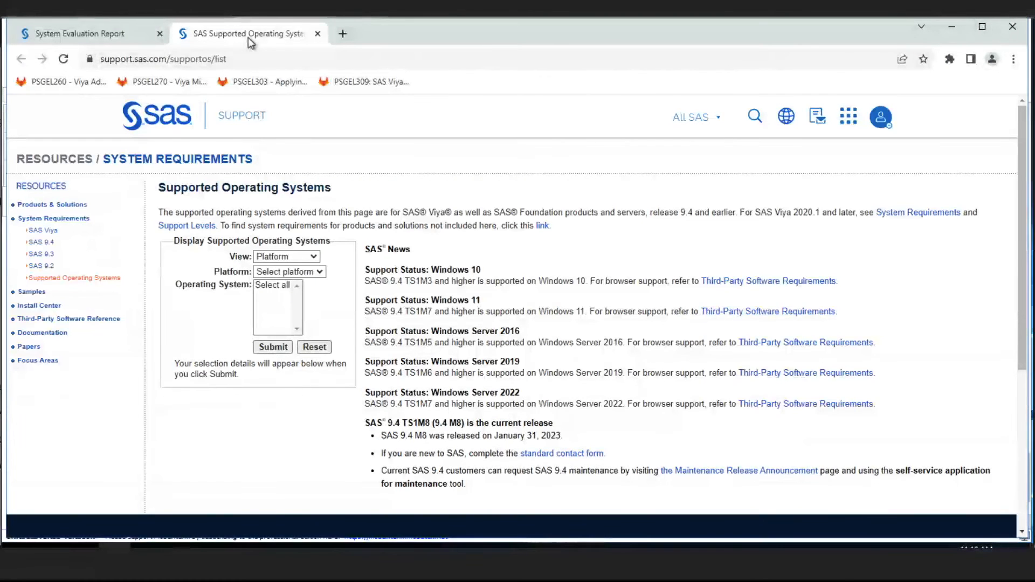
# Filter supported systems by SAS Release 9.4, UNIX platform, Linux 64-bit, and view results.
pyautogui.click(285, 256)
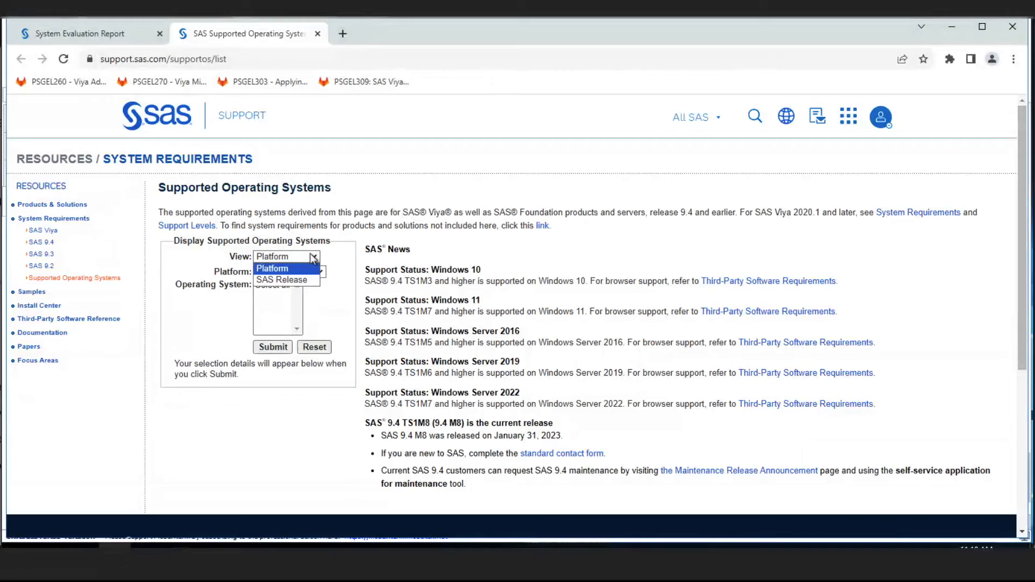
pyautogui.click(282, 279)
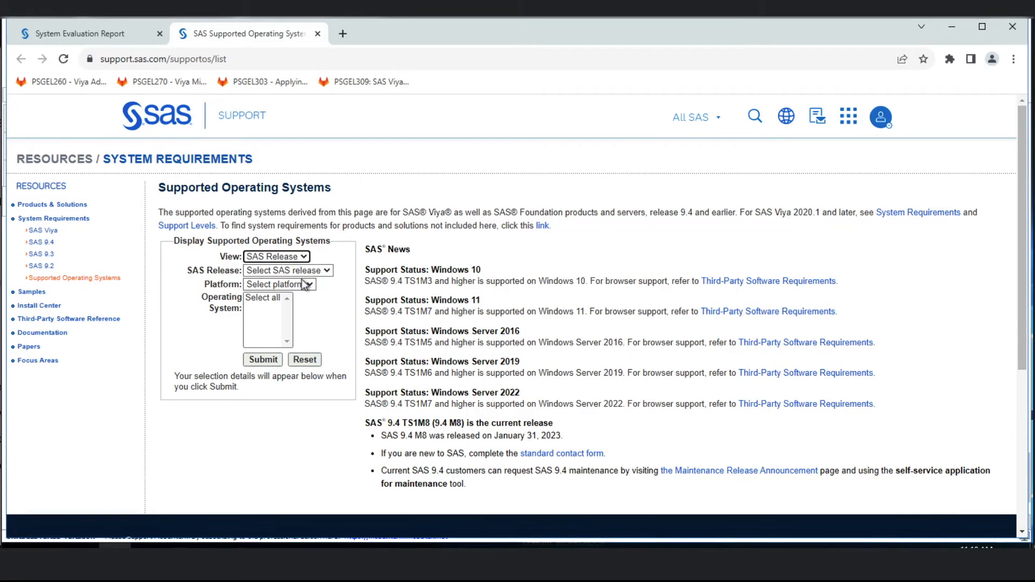
pyautogui.click(287, 270)
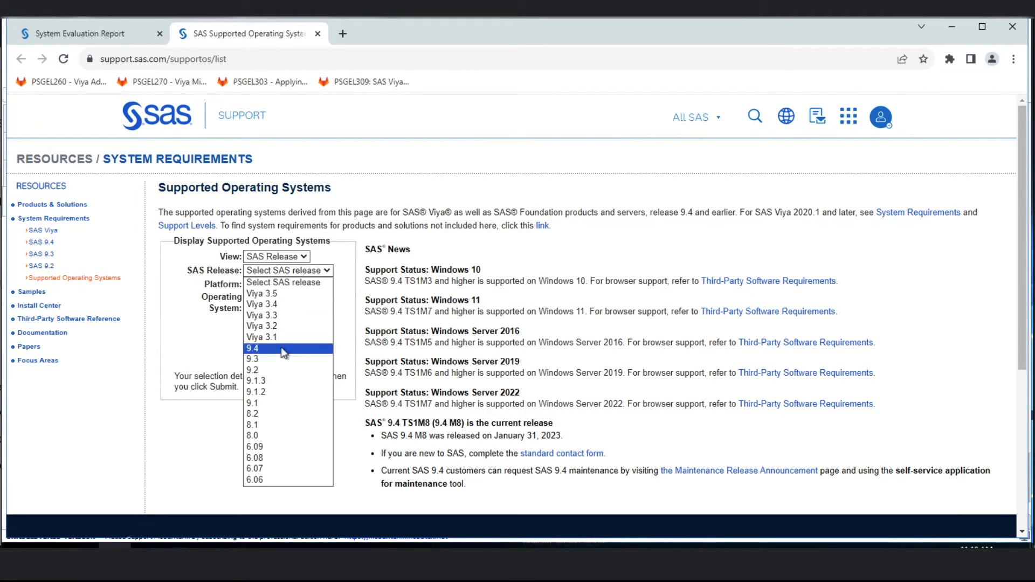
pyautogui.click(252, 348)
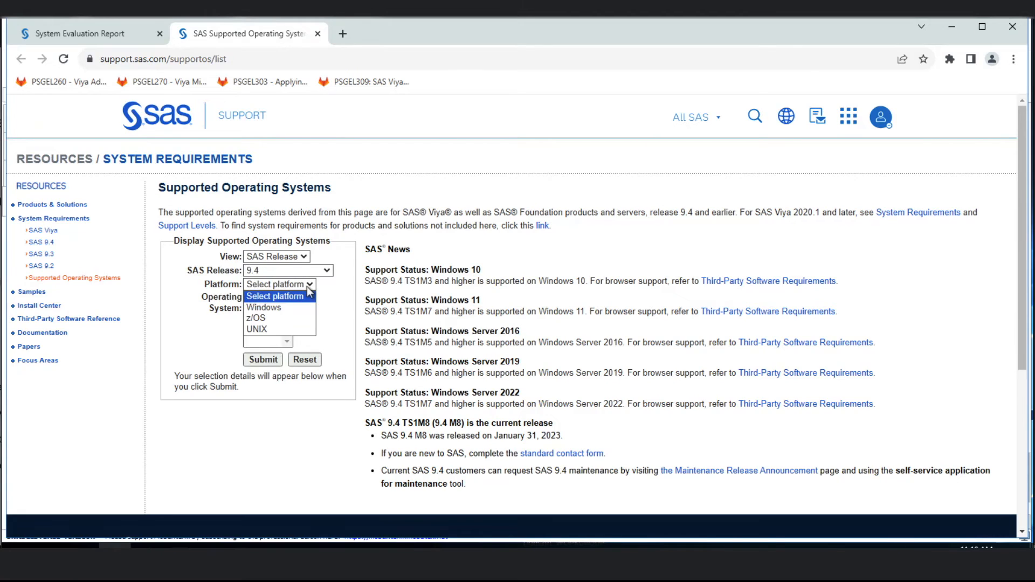
pyautogui.click(257, 329)
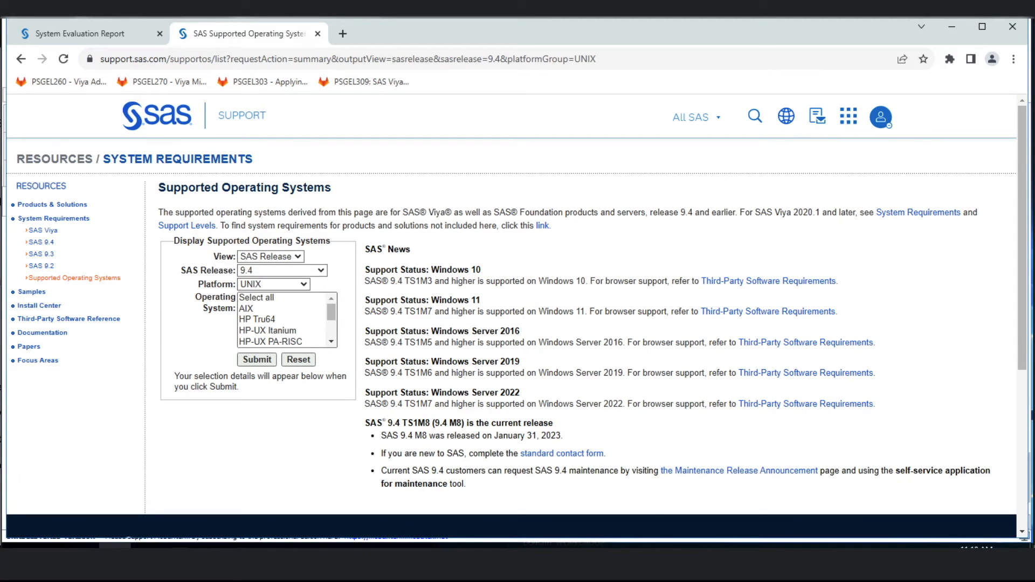
pyautogui.moveTo(164, 362)
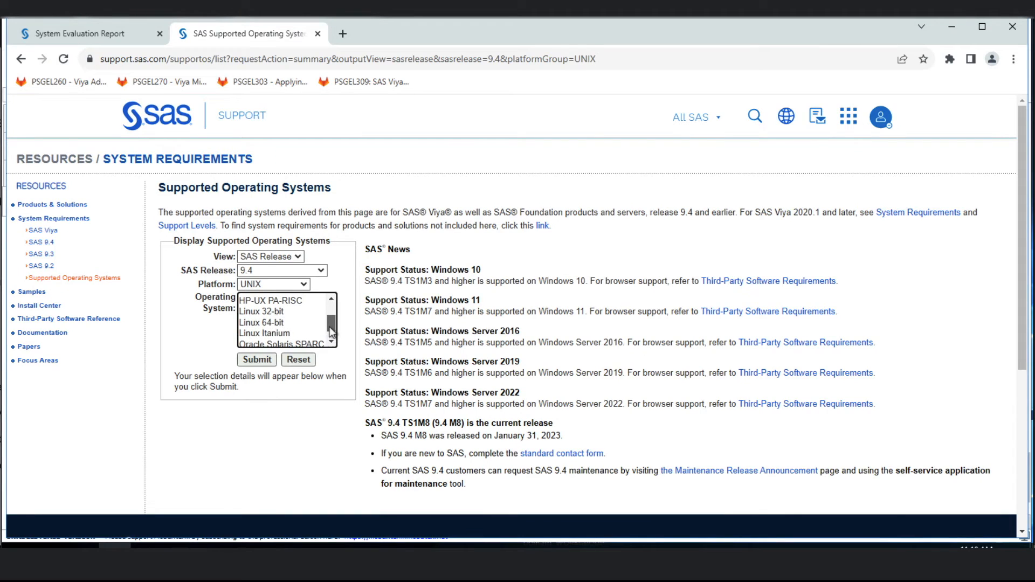
pyautogui.moveTo(298, 330)
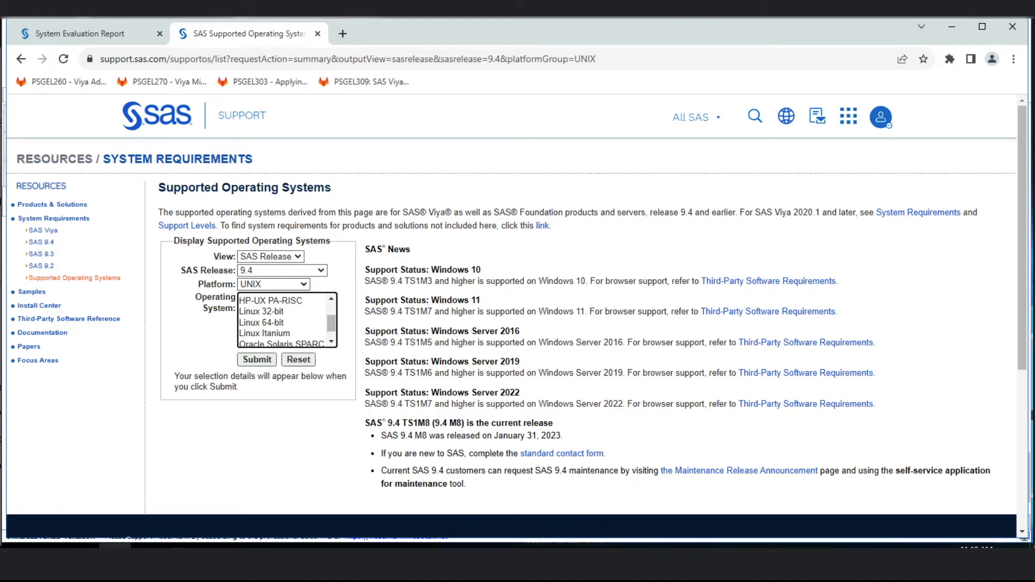
pyautogui.click(256, 359)
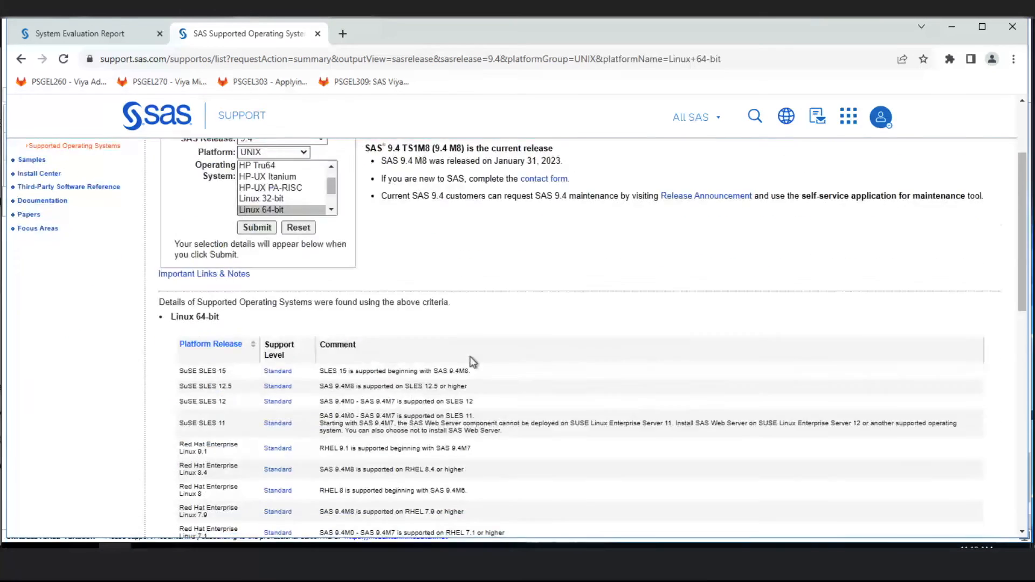
pyautogui.scroll(-3)
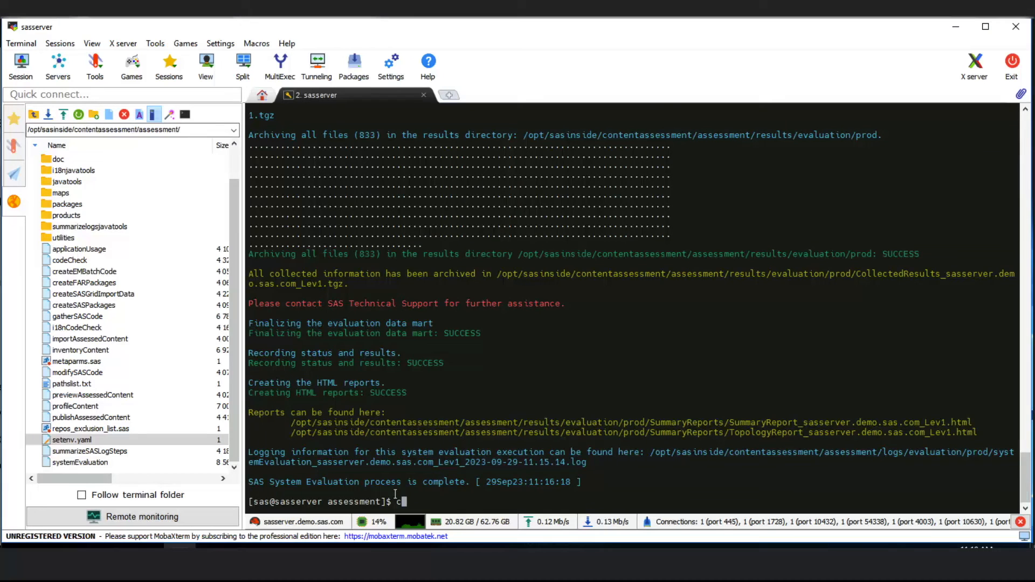
# Run cat /etc/os-release to show the server's Red Hat 7 release details.
pyautogui.write('at')
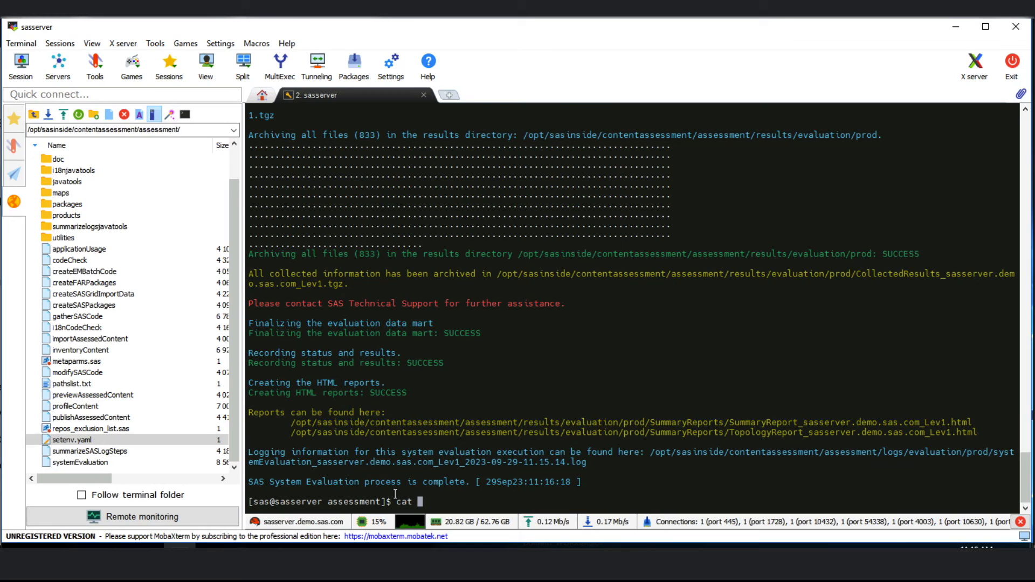
pyautogui.write('/et')
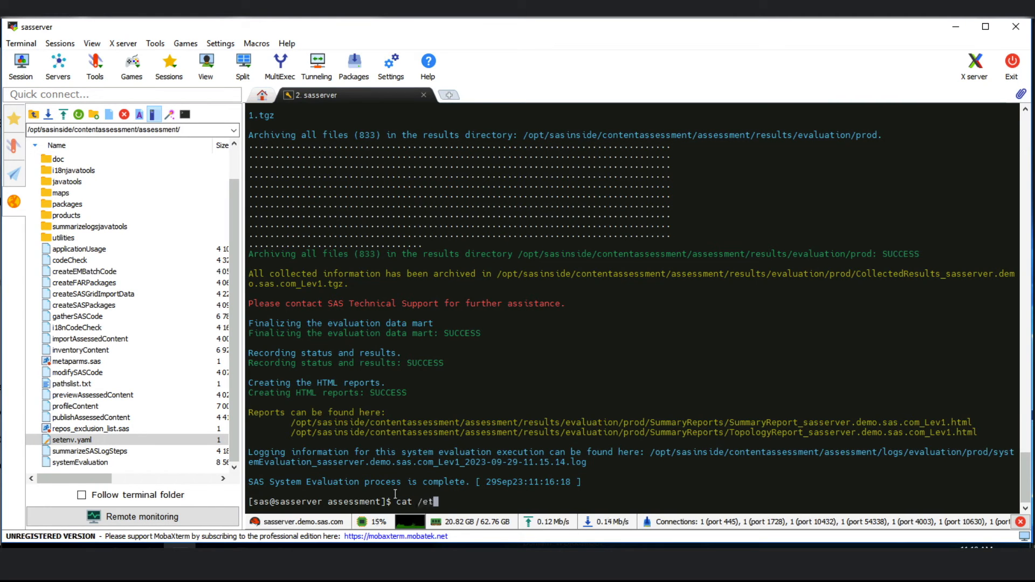
pyautogui.write('c/os')
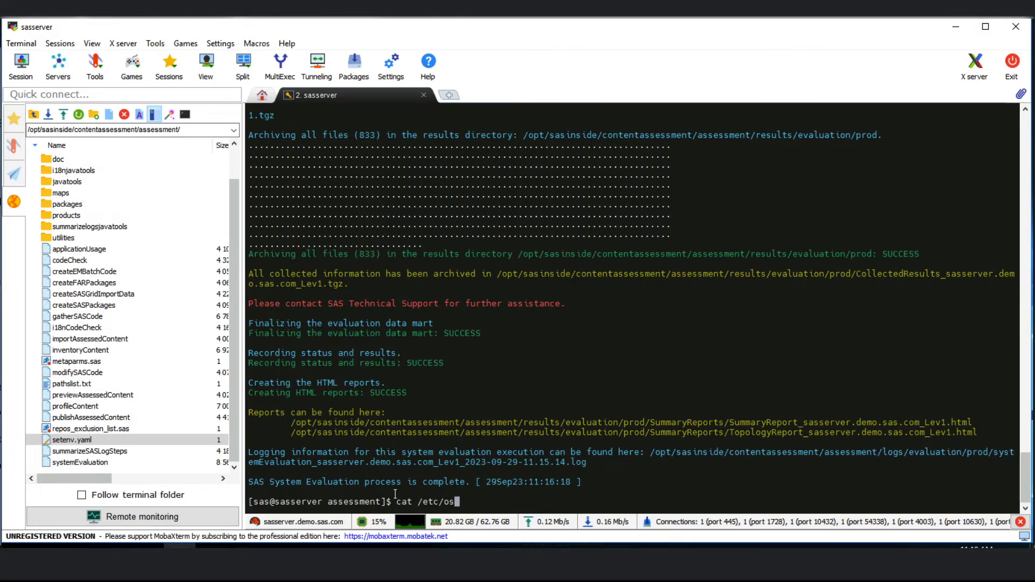
pyautogui.press('Return')
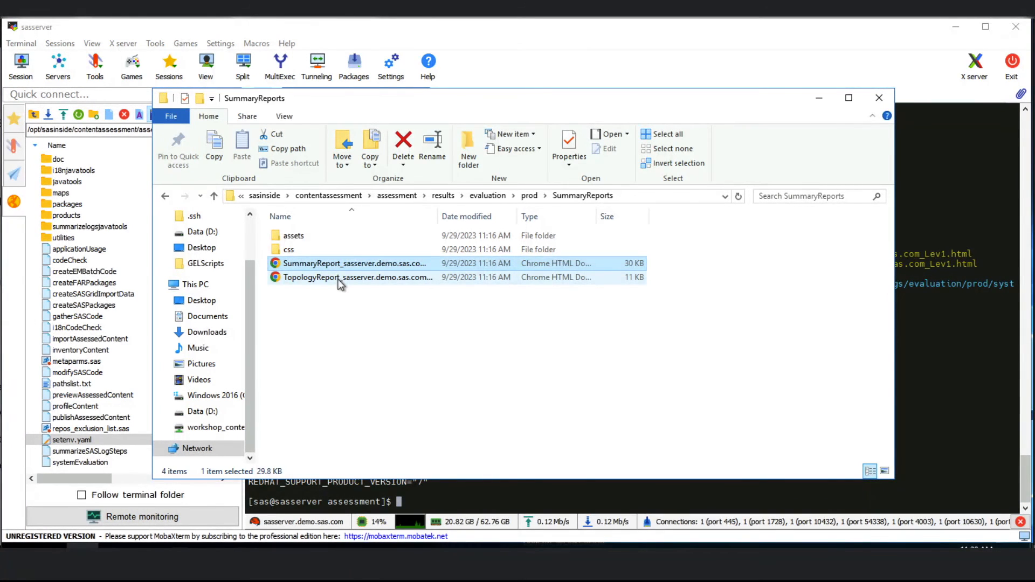
# Open the TopologyReport HTML file from SummaryReports in Chrome.
pyautogui.rightClick(356, 277)
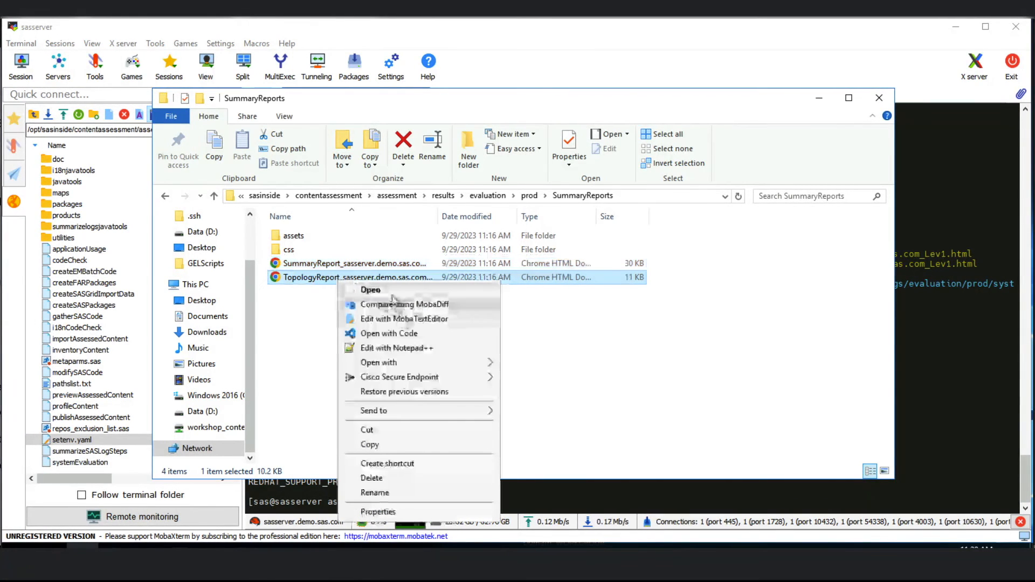
pyautogui.click(370, 290)
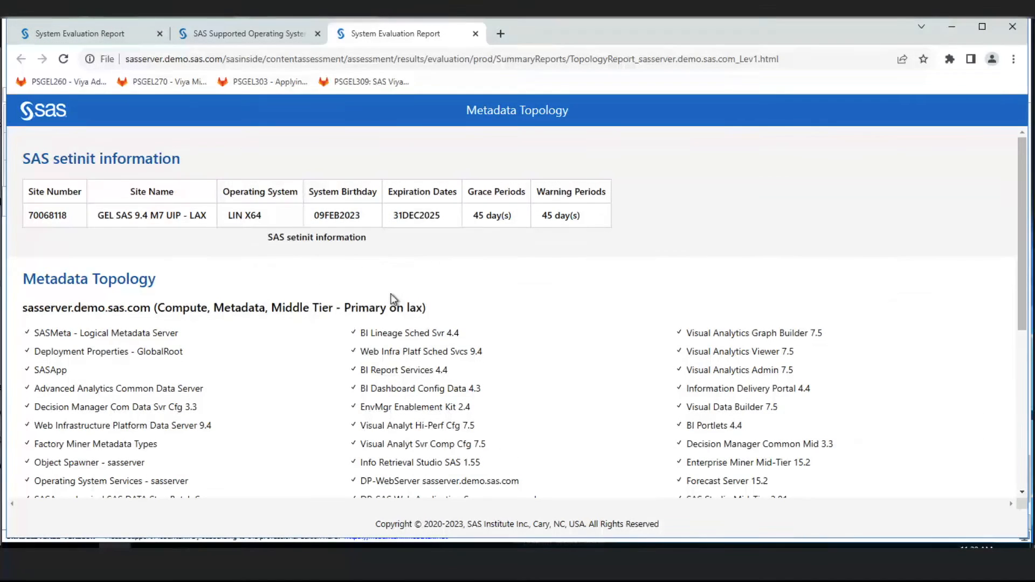